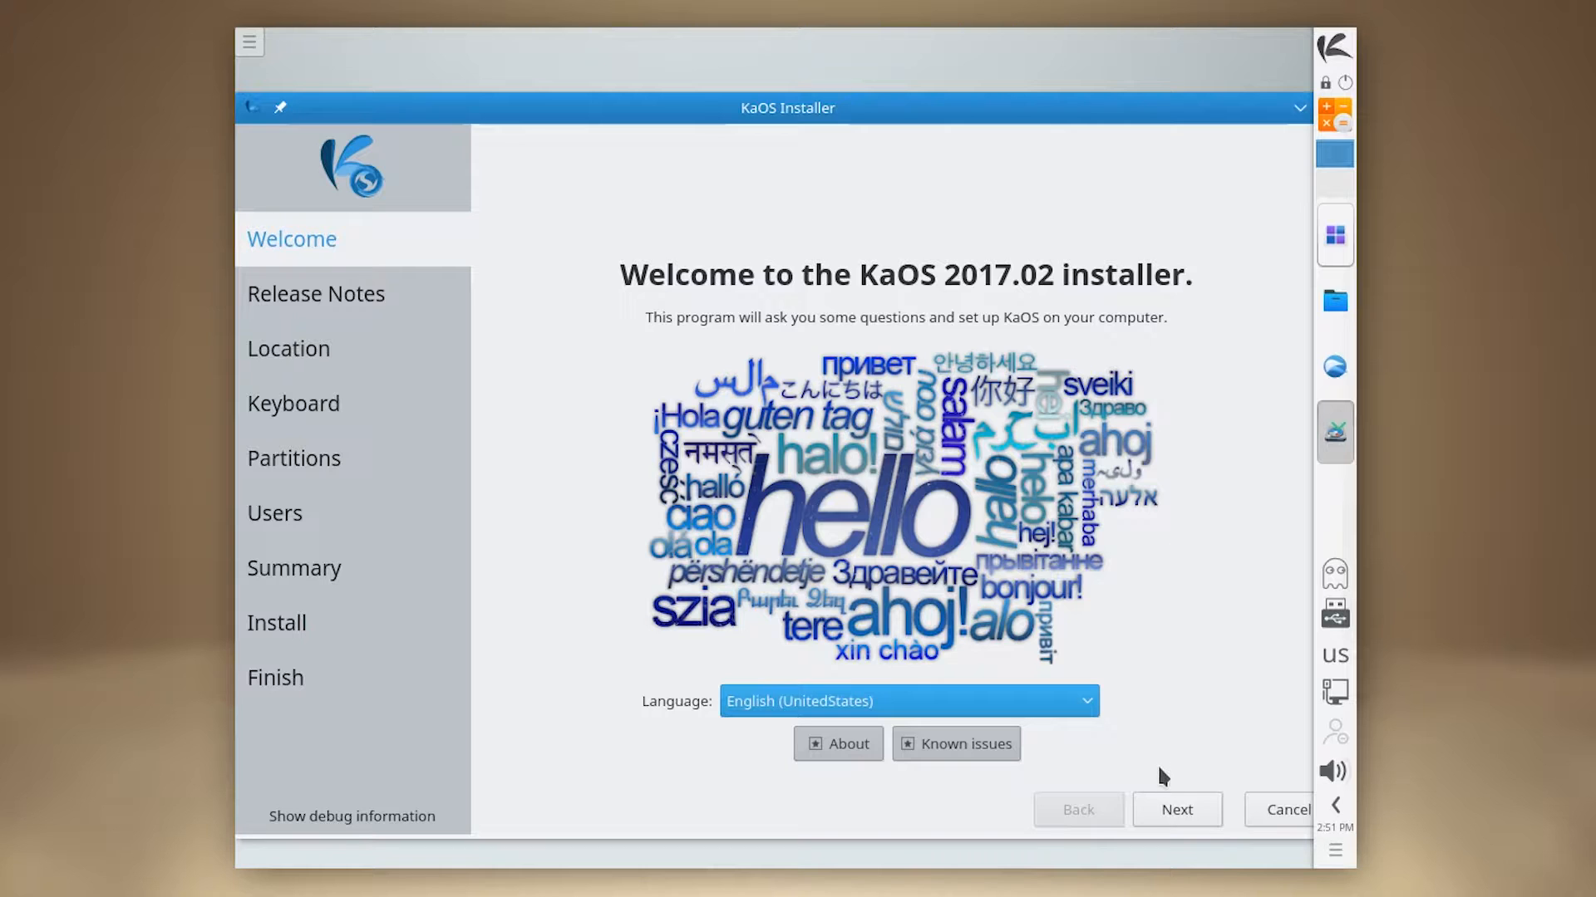
Advance past the Welcome, Release Notes and US English keyboard pages
left_click(1177, 809)
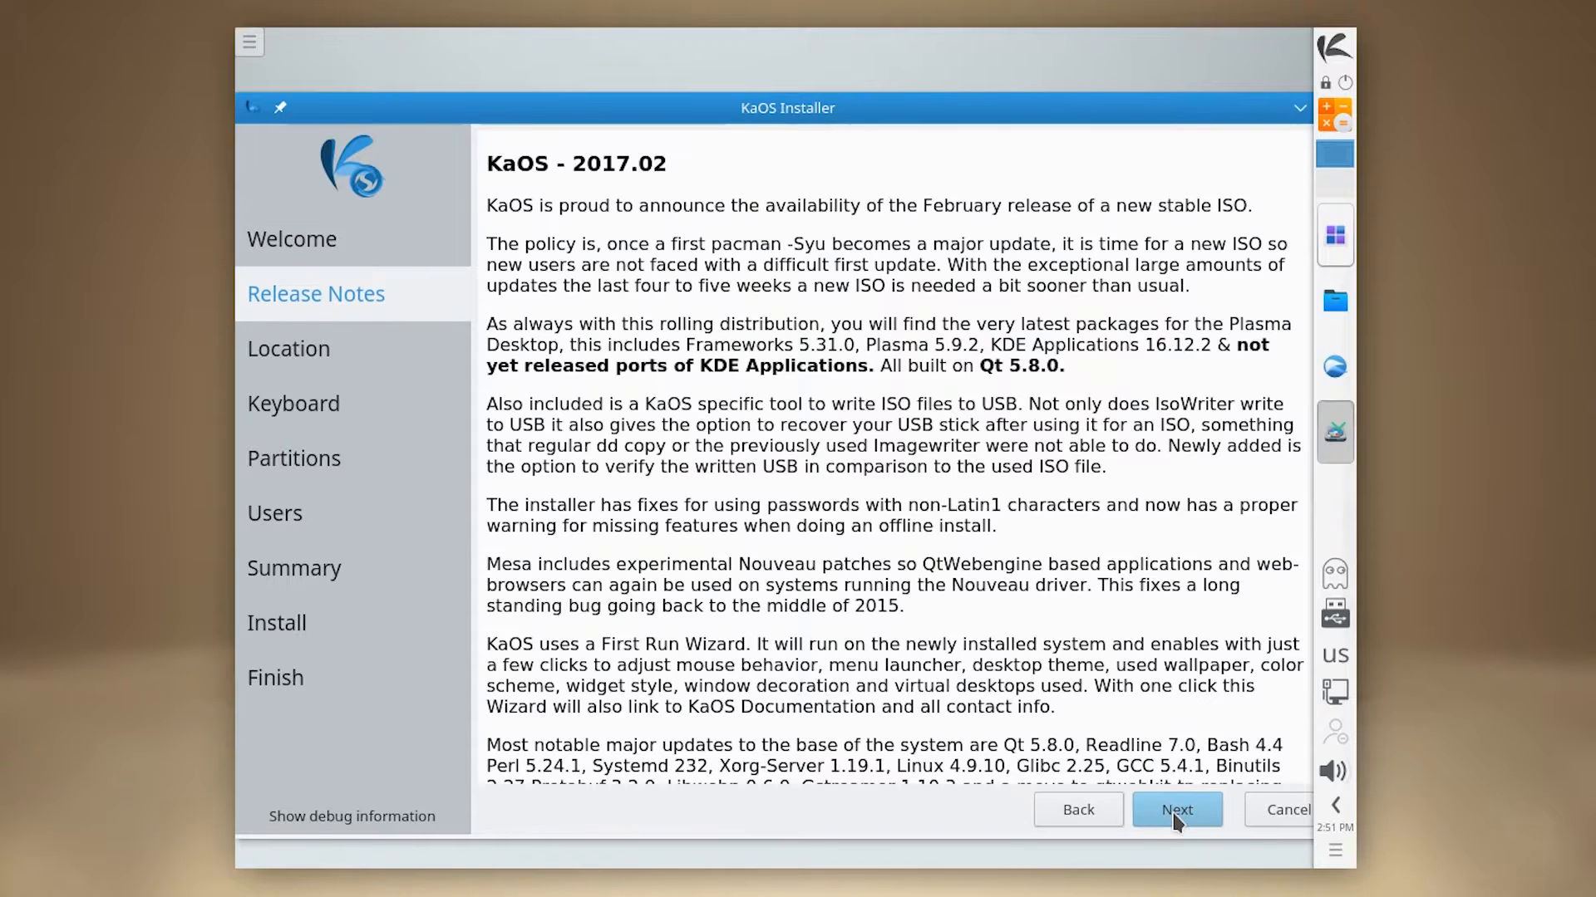
left_click(1177, 810)
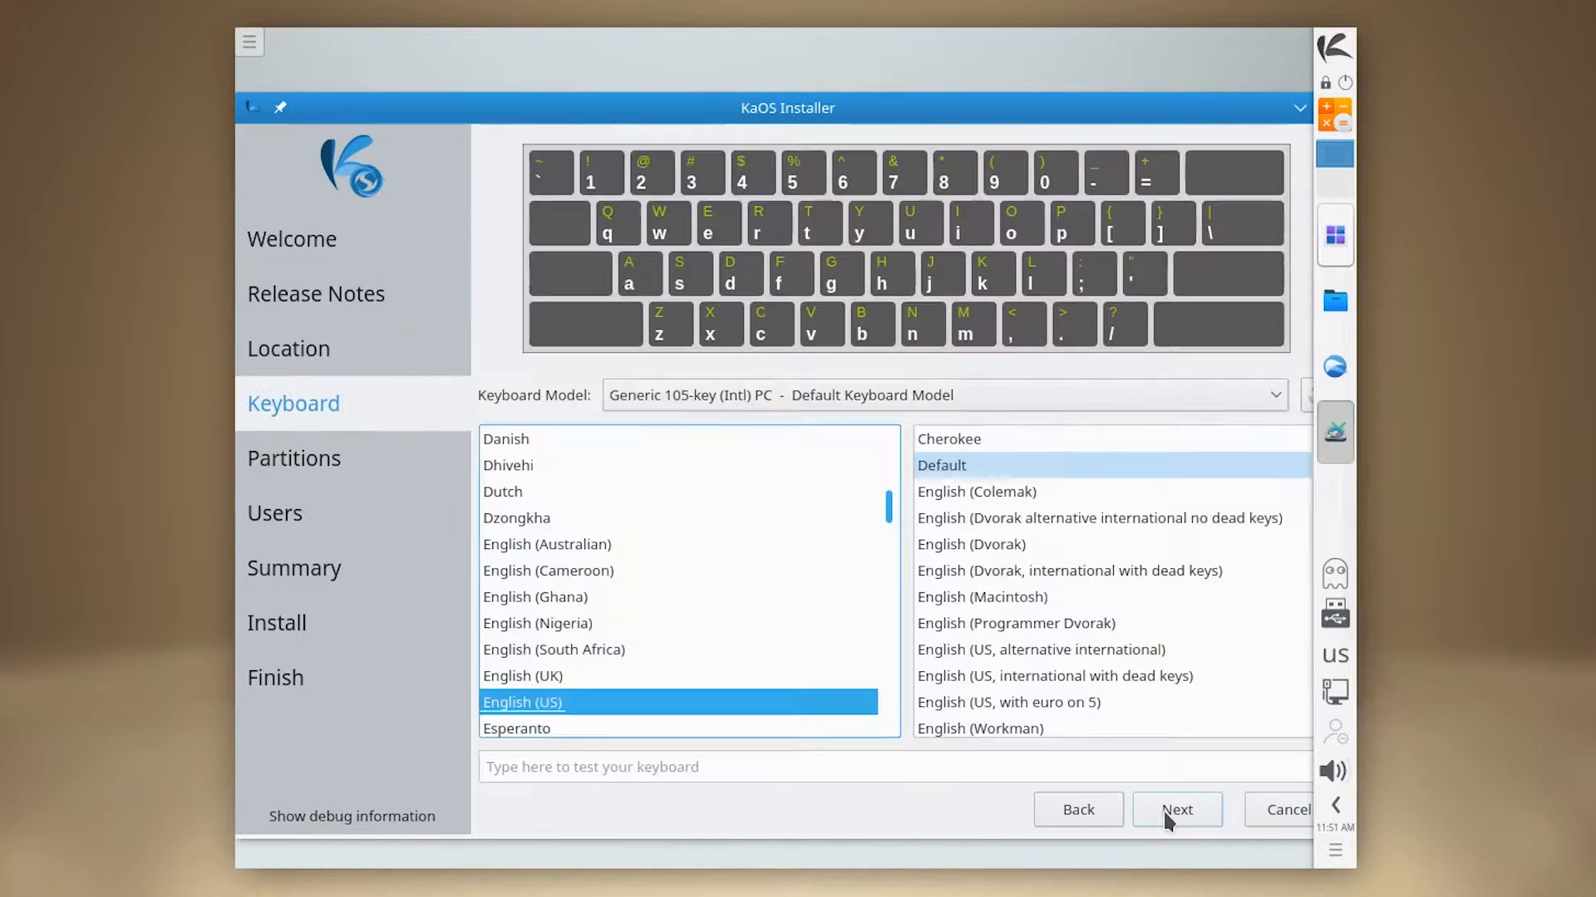
left_click(1177, 809)
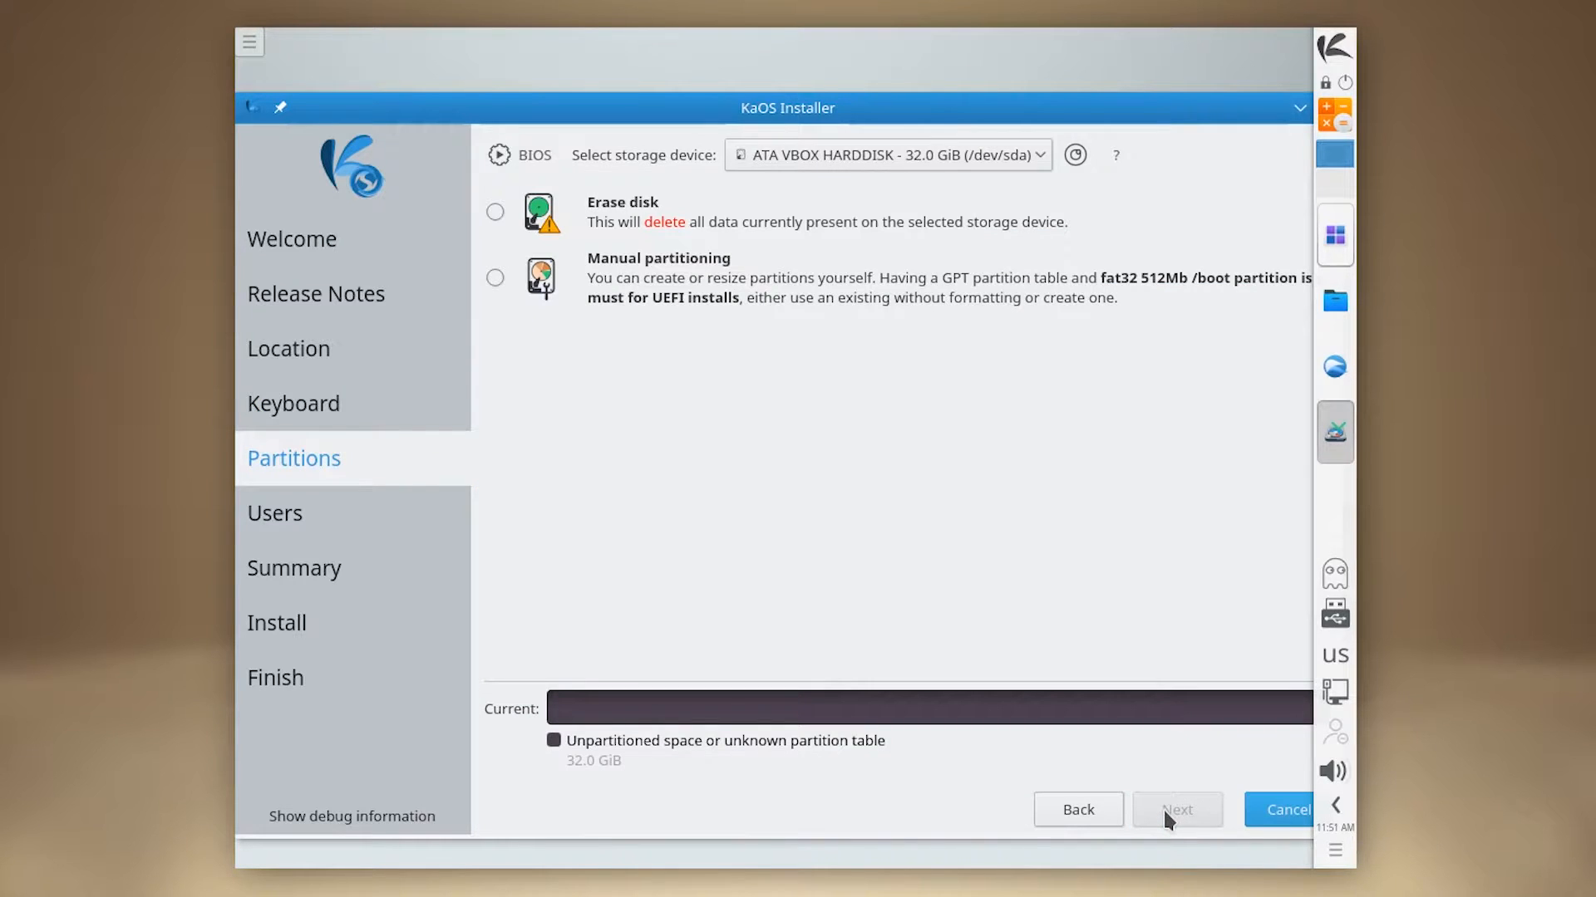
Keep the 32 GiB VBOX hard disk as target and choose Erase disk for KaOS
left_click(885, 154)
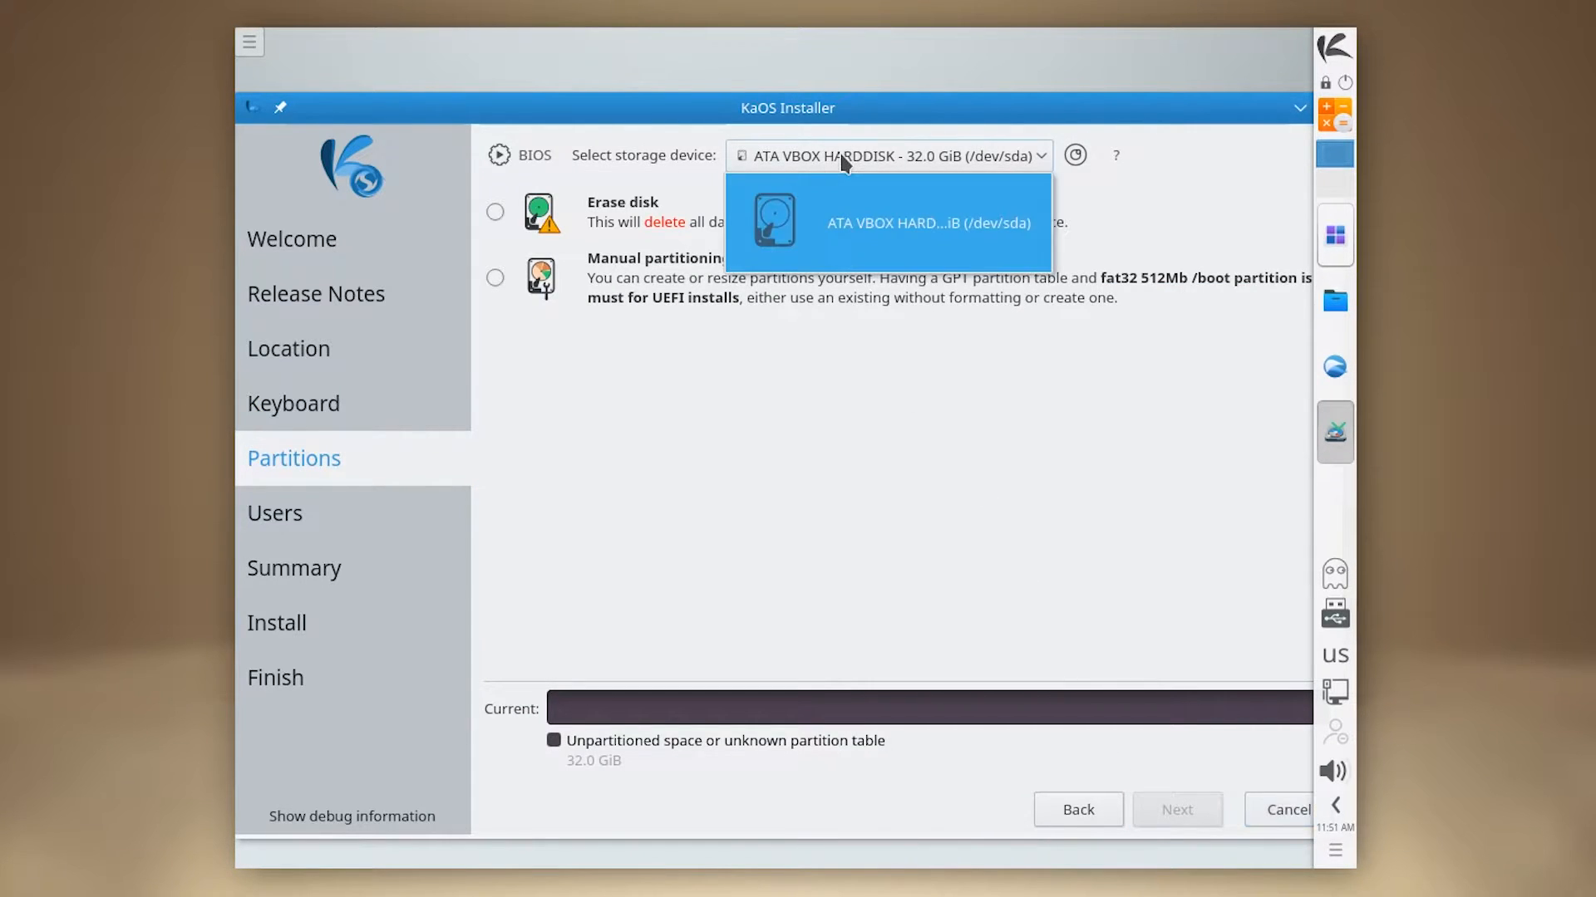
left_click(886, 223)
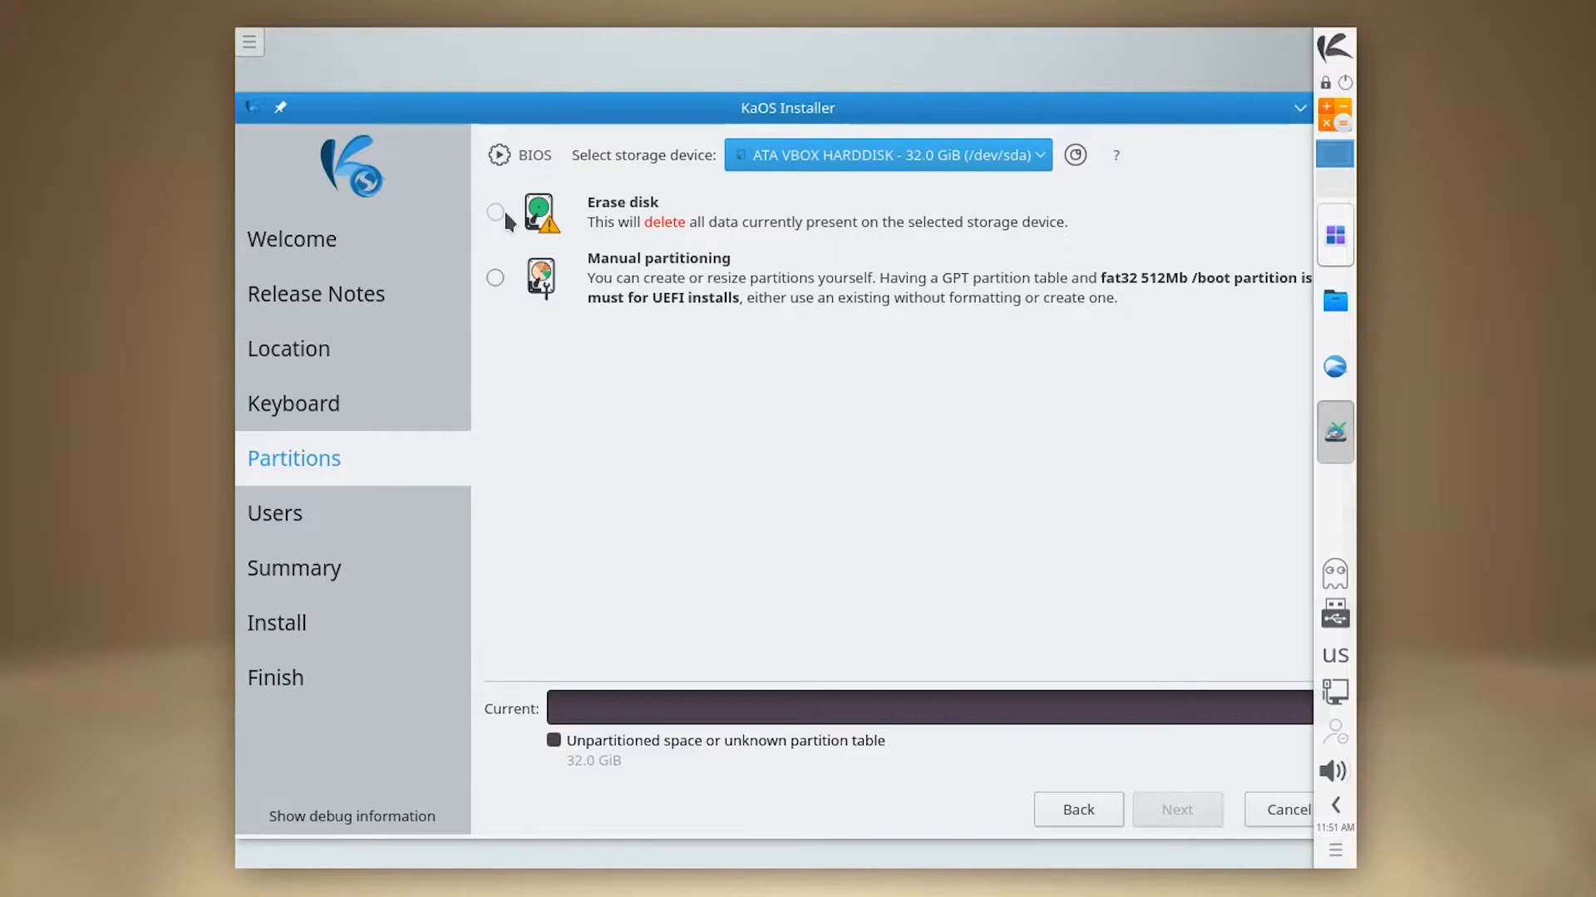
left_click(495, 212)
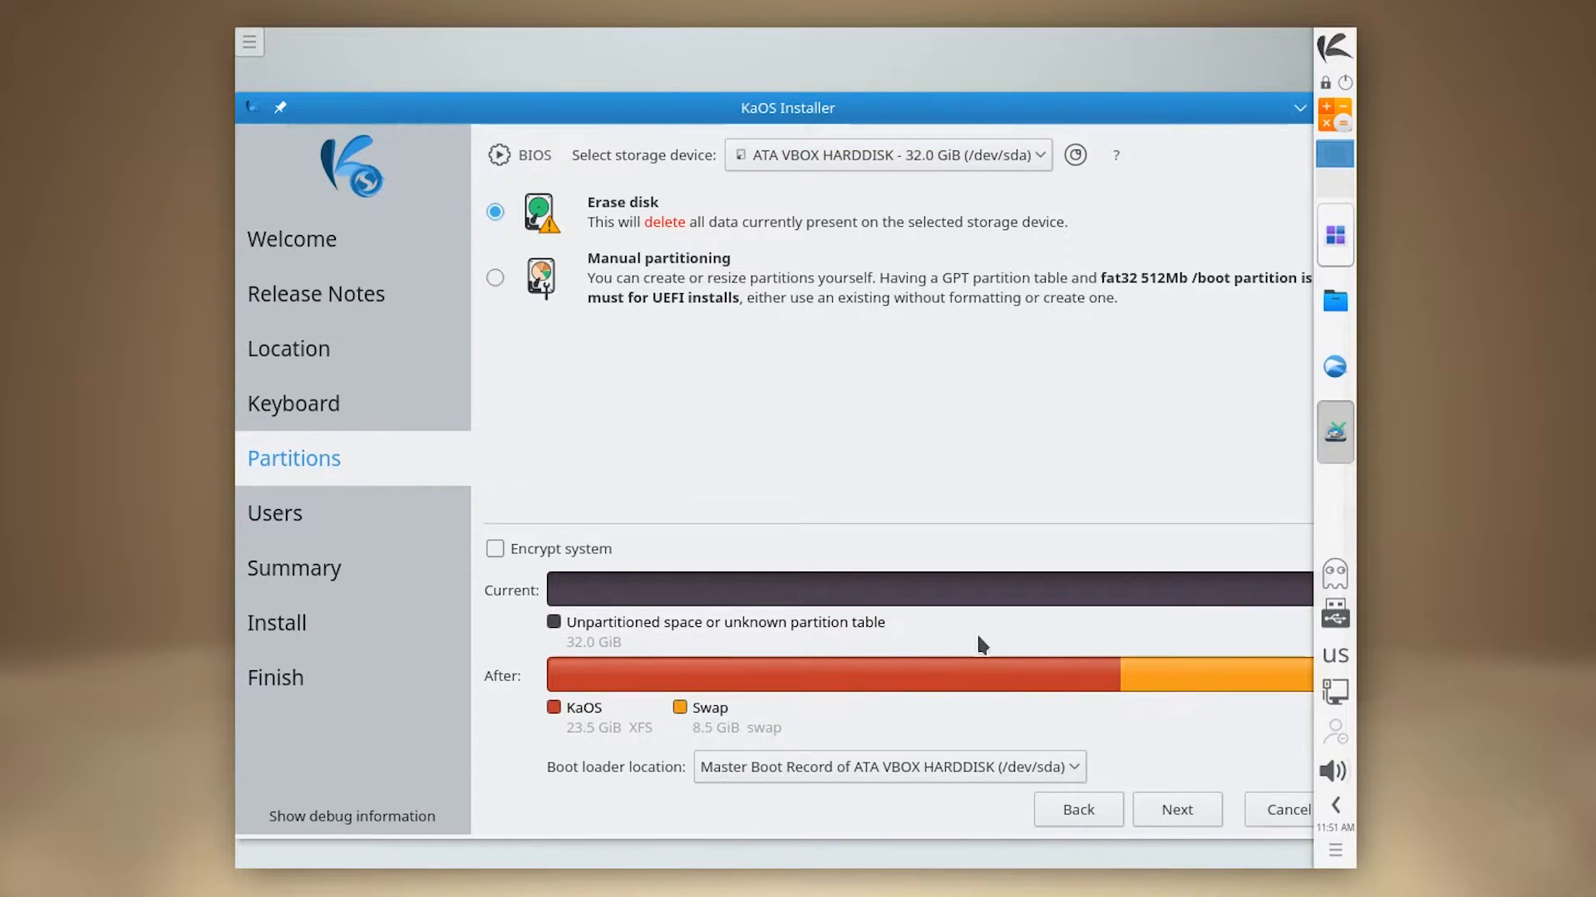
mouse_move(985, 709)
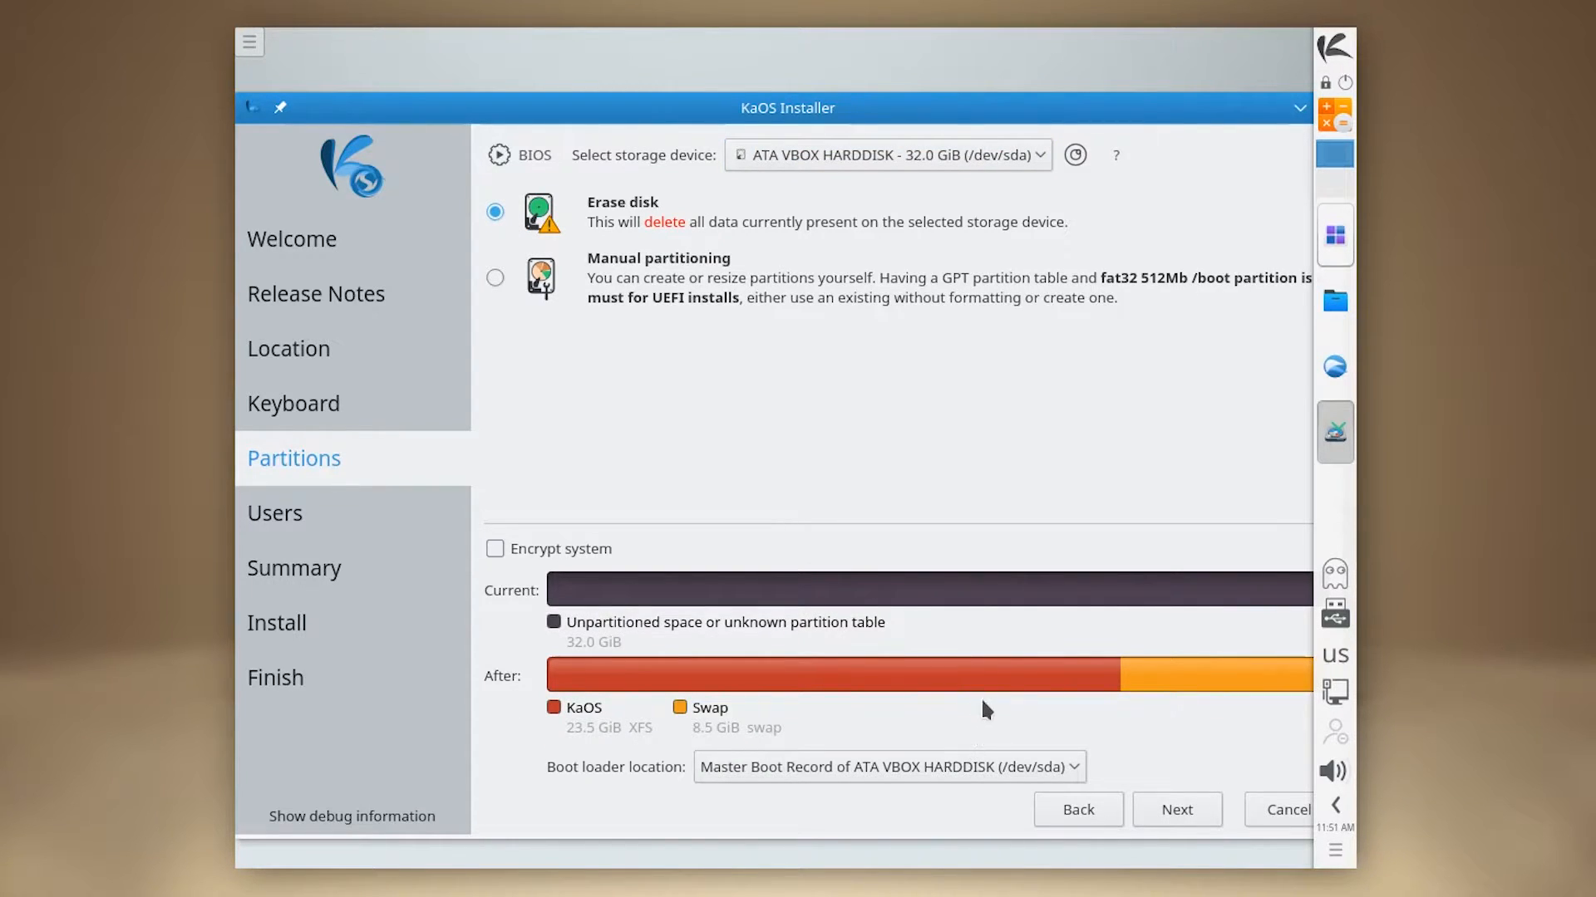
Create the installibre account on installibre-kaos, reusing its password for the administrator
left_click(1175, 809)
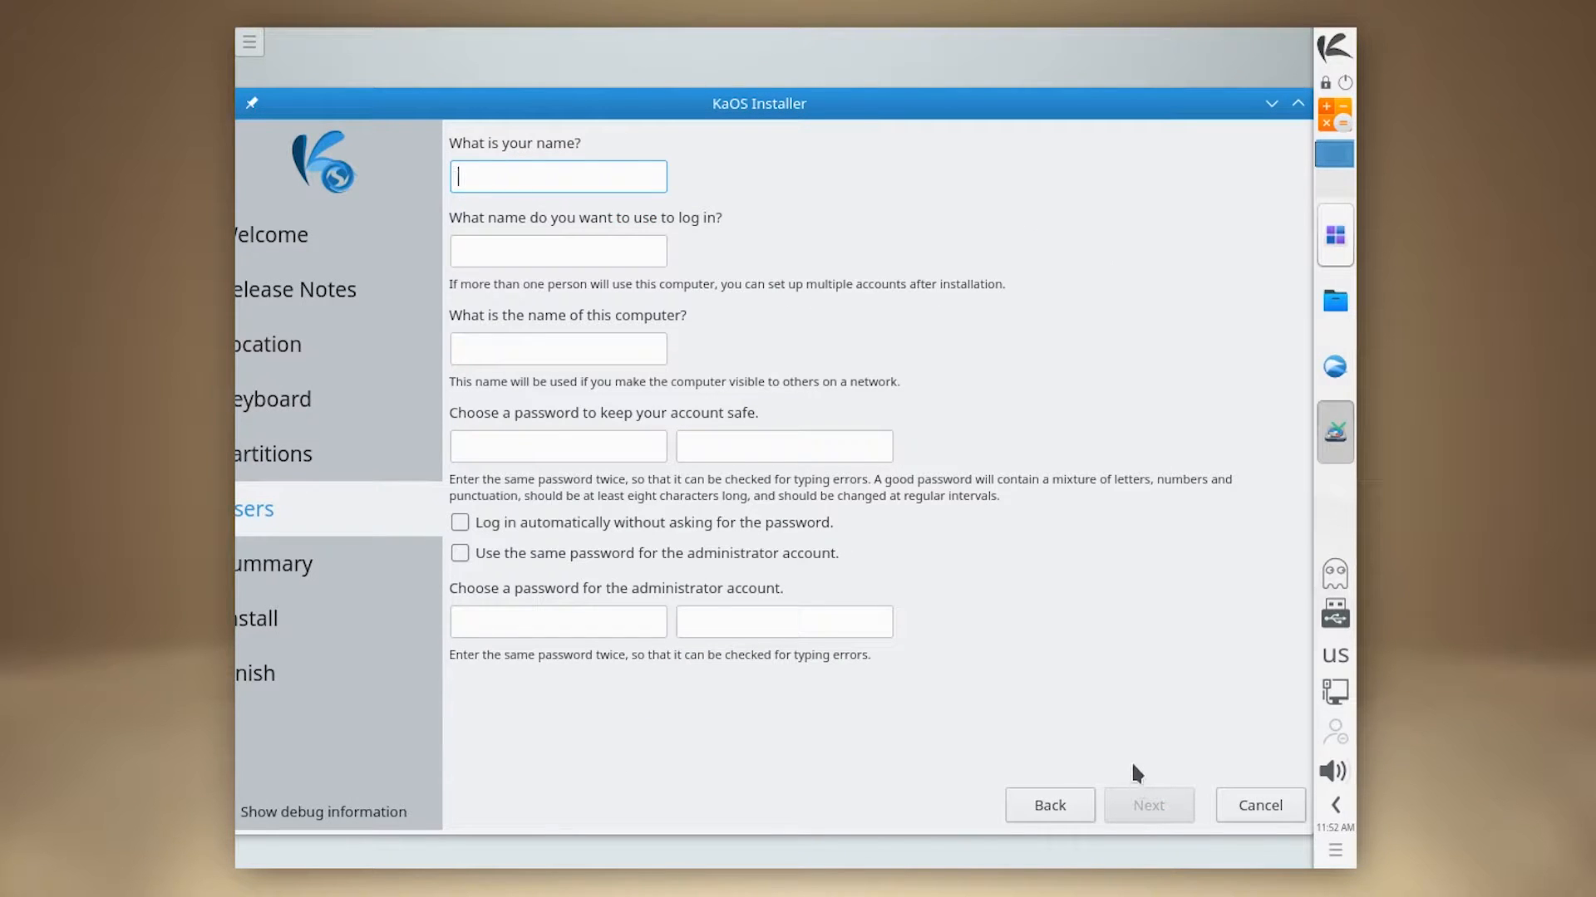
type("install")
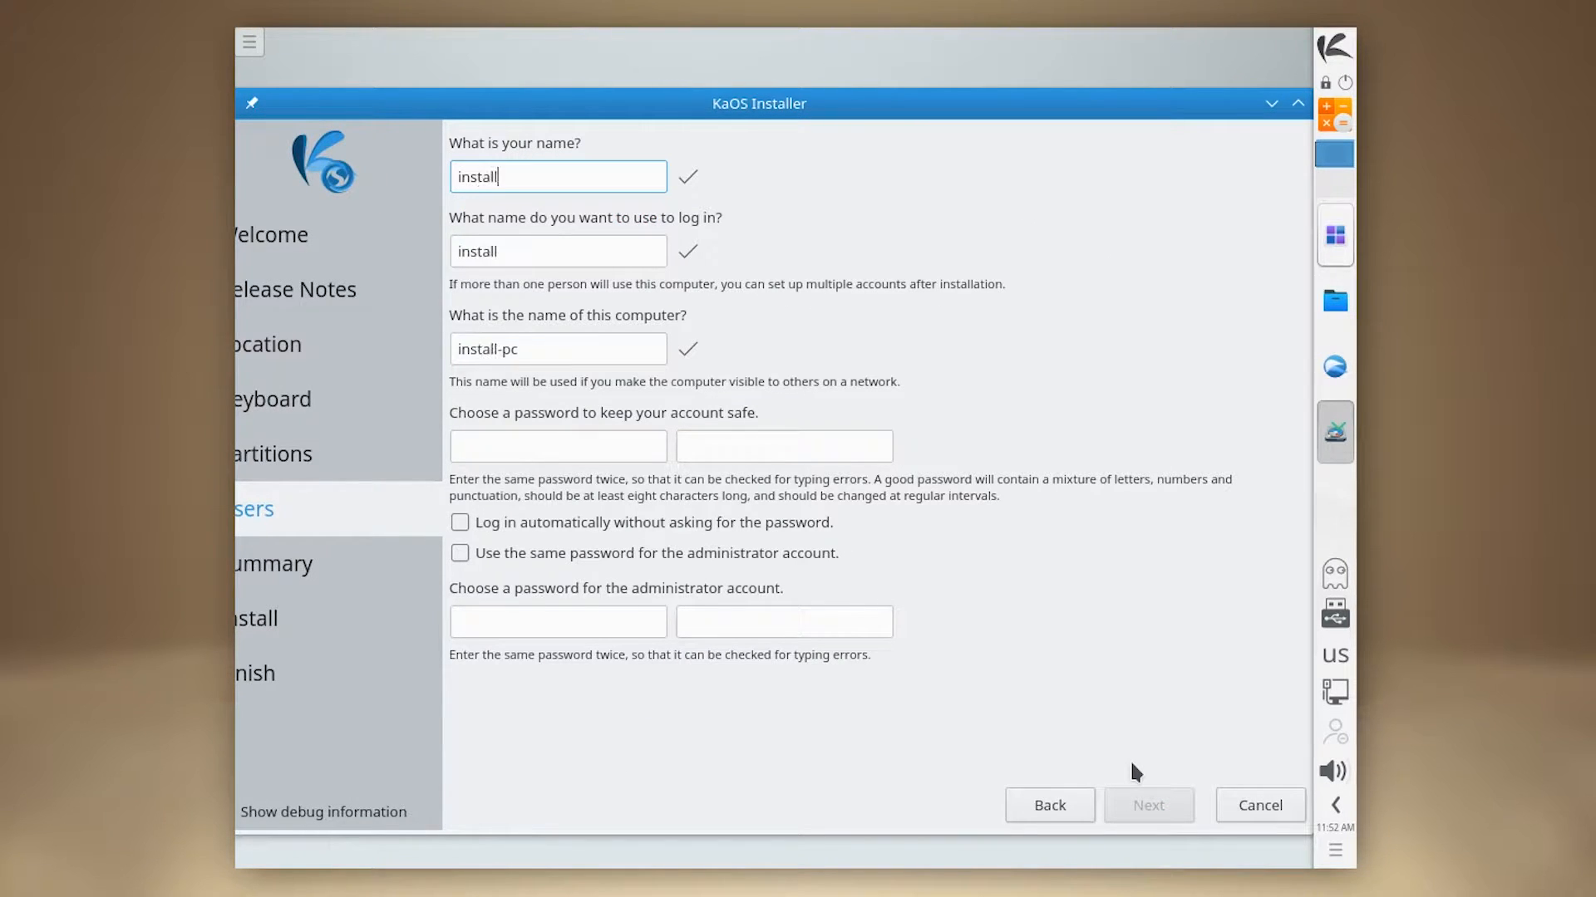
type("libre")
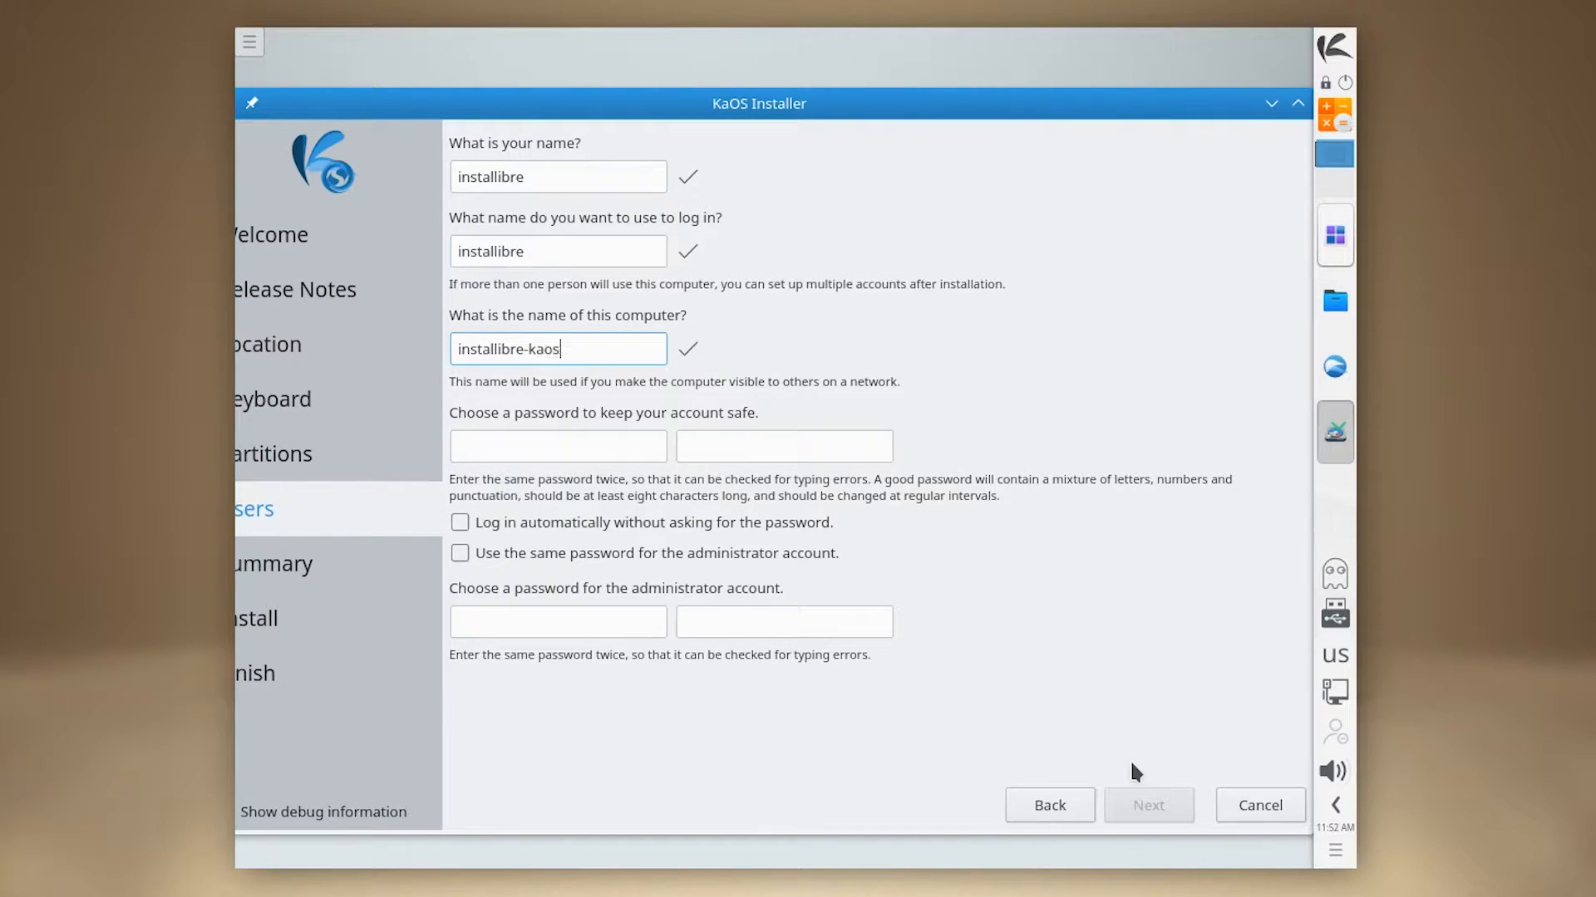
left_click(558, 446)
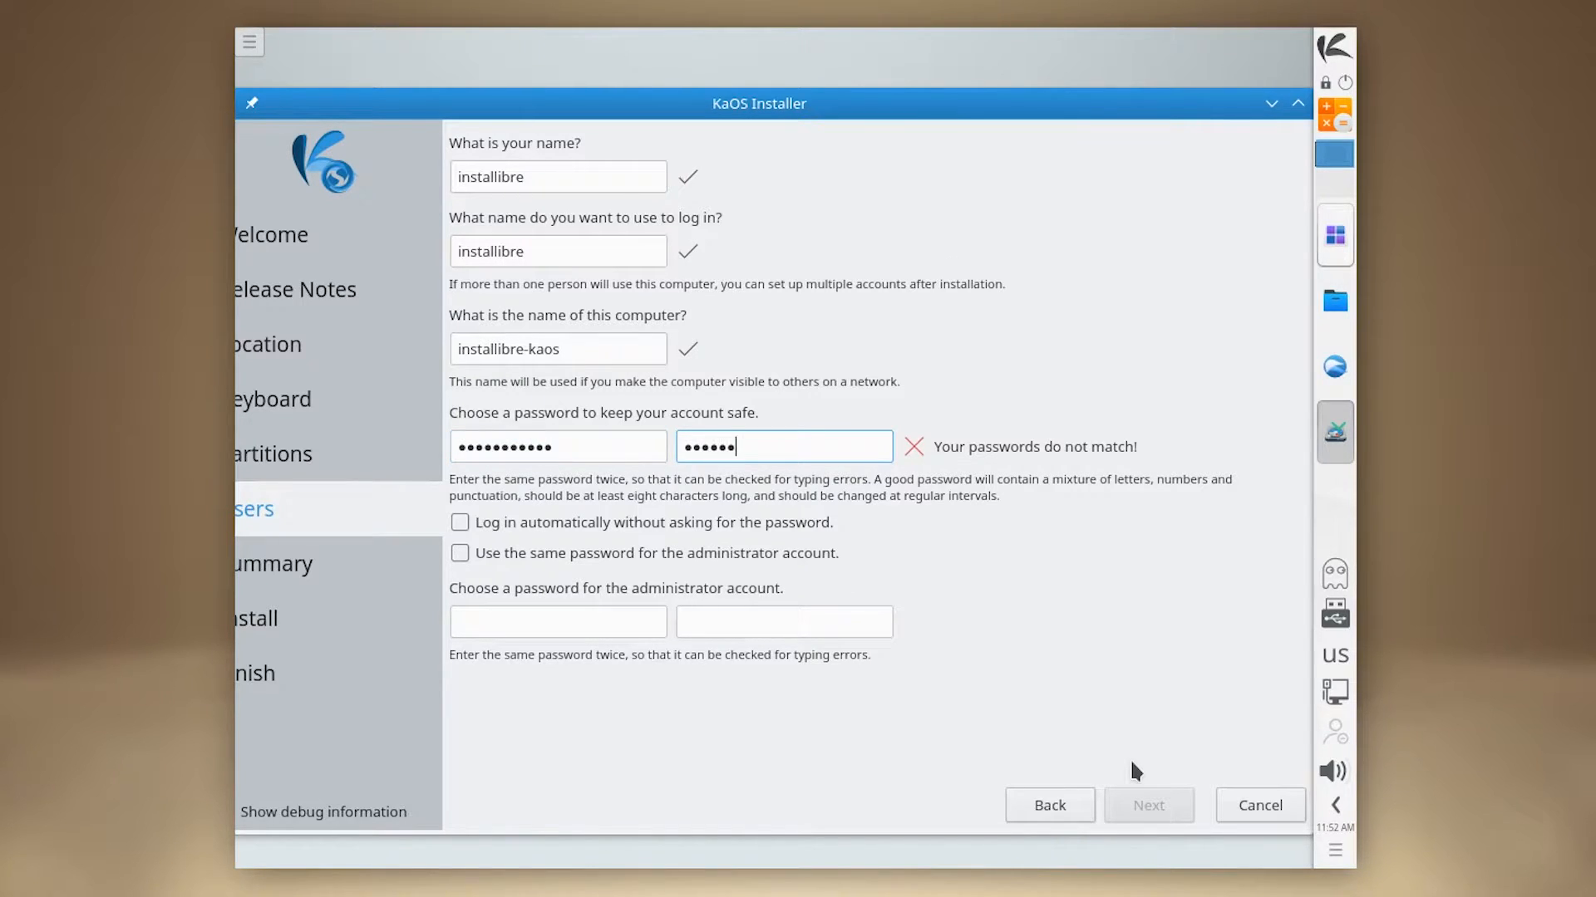
left_click(459, 552)
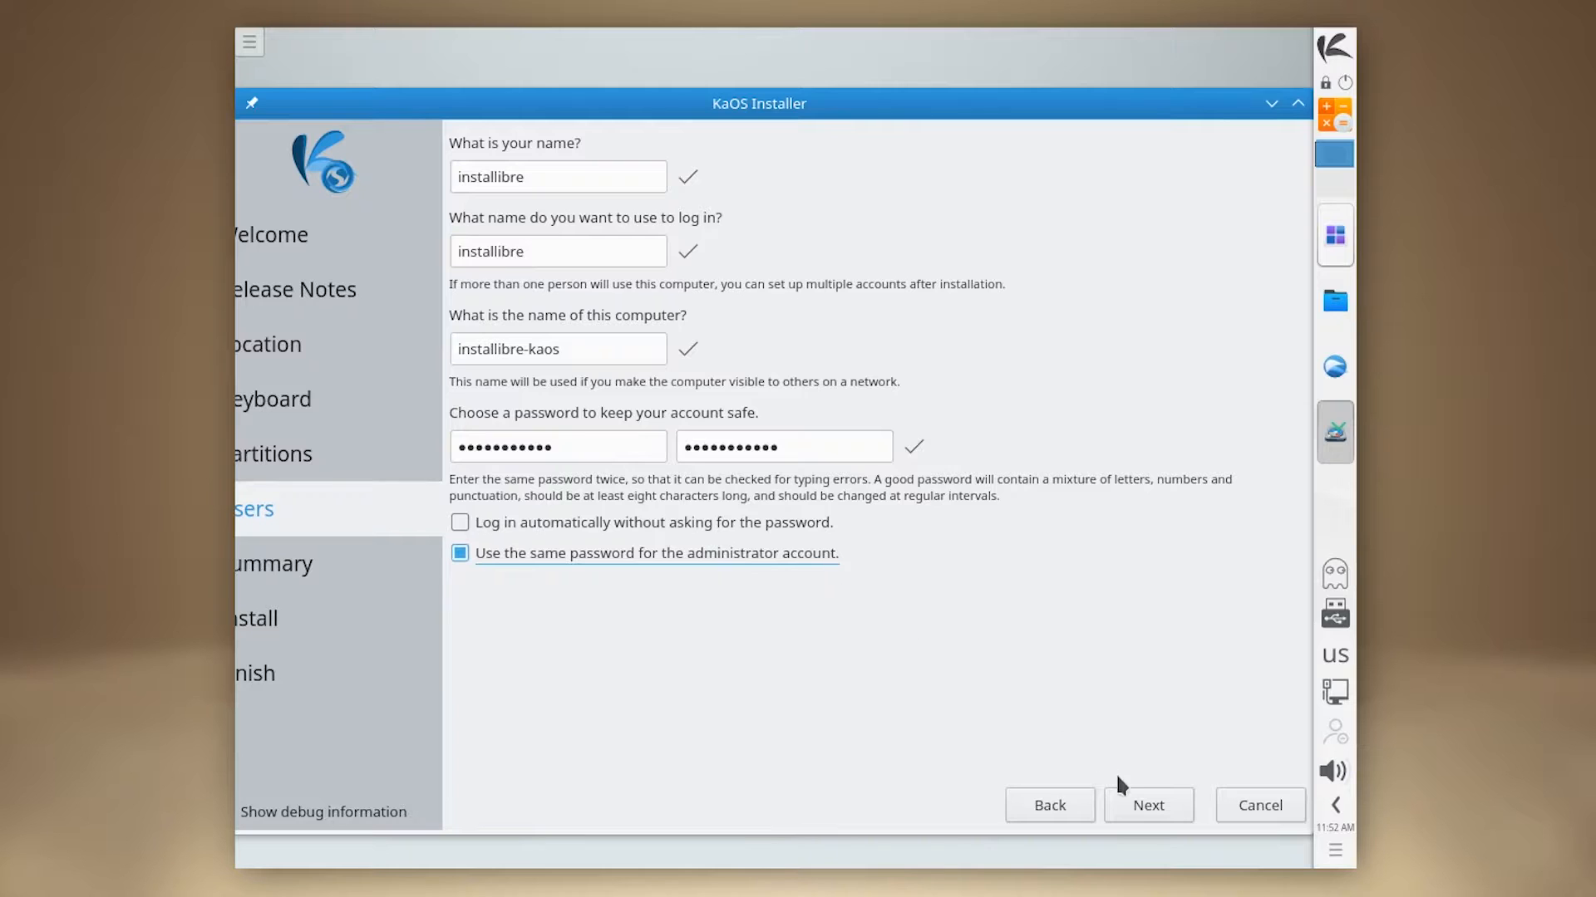
Continue to the summary and confirm installing KaOS onto the disk
left_click(1148, 805)
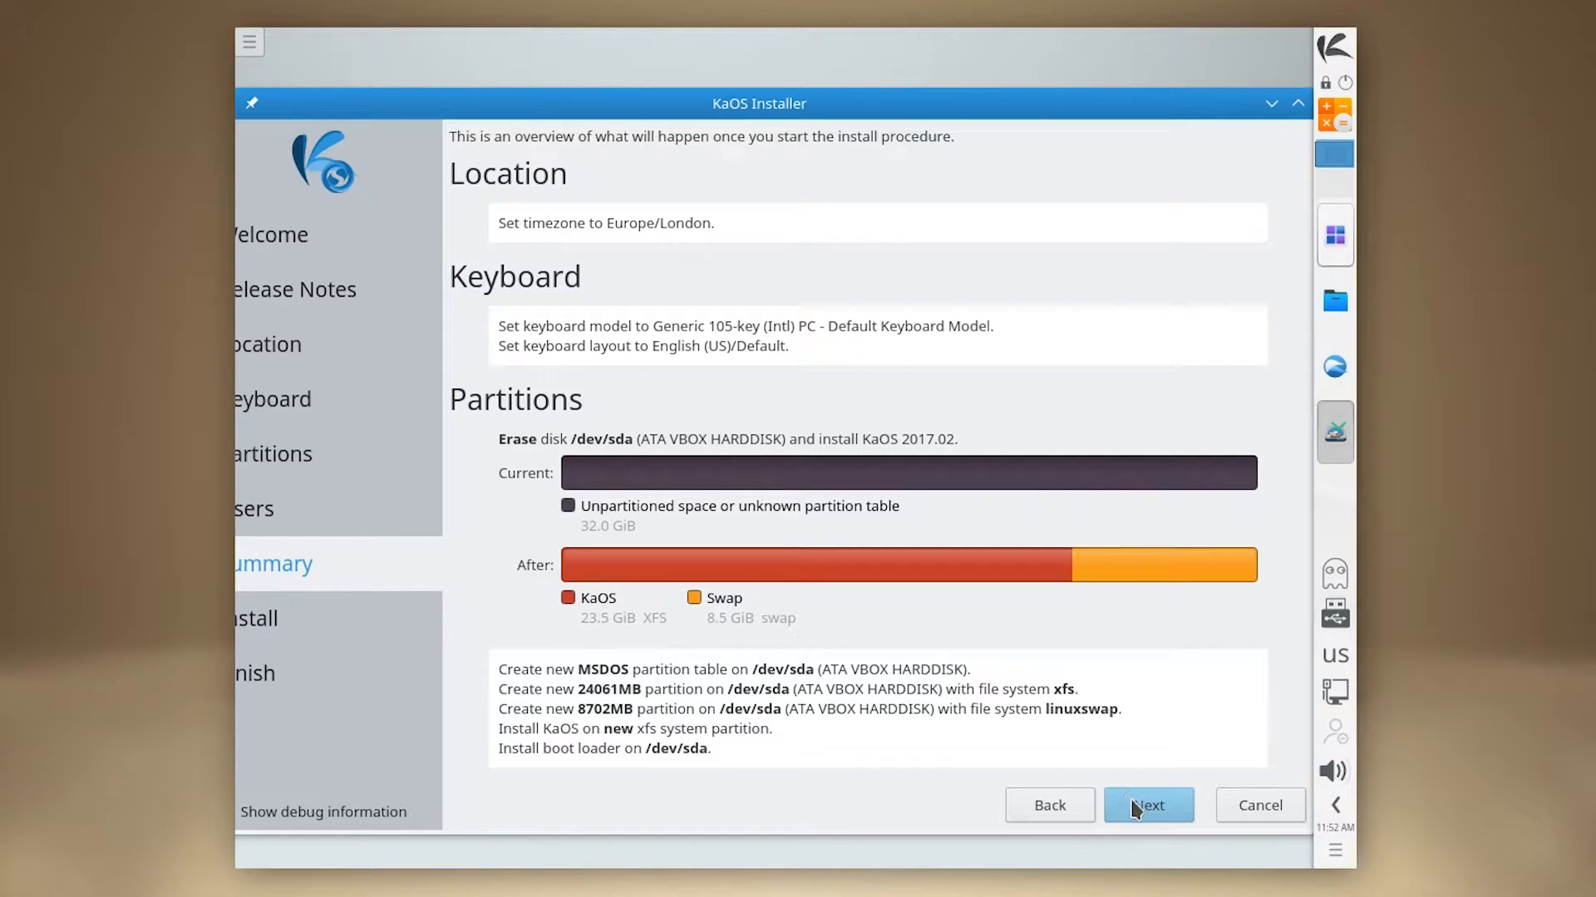
left_click(1148, 804)
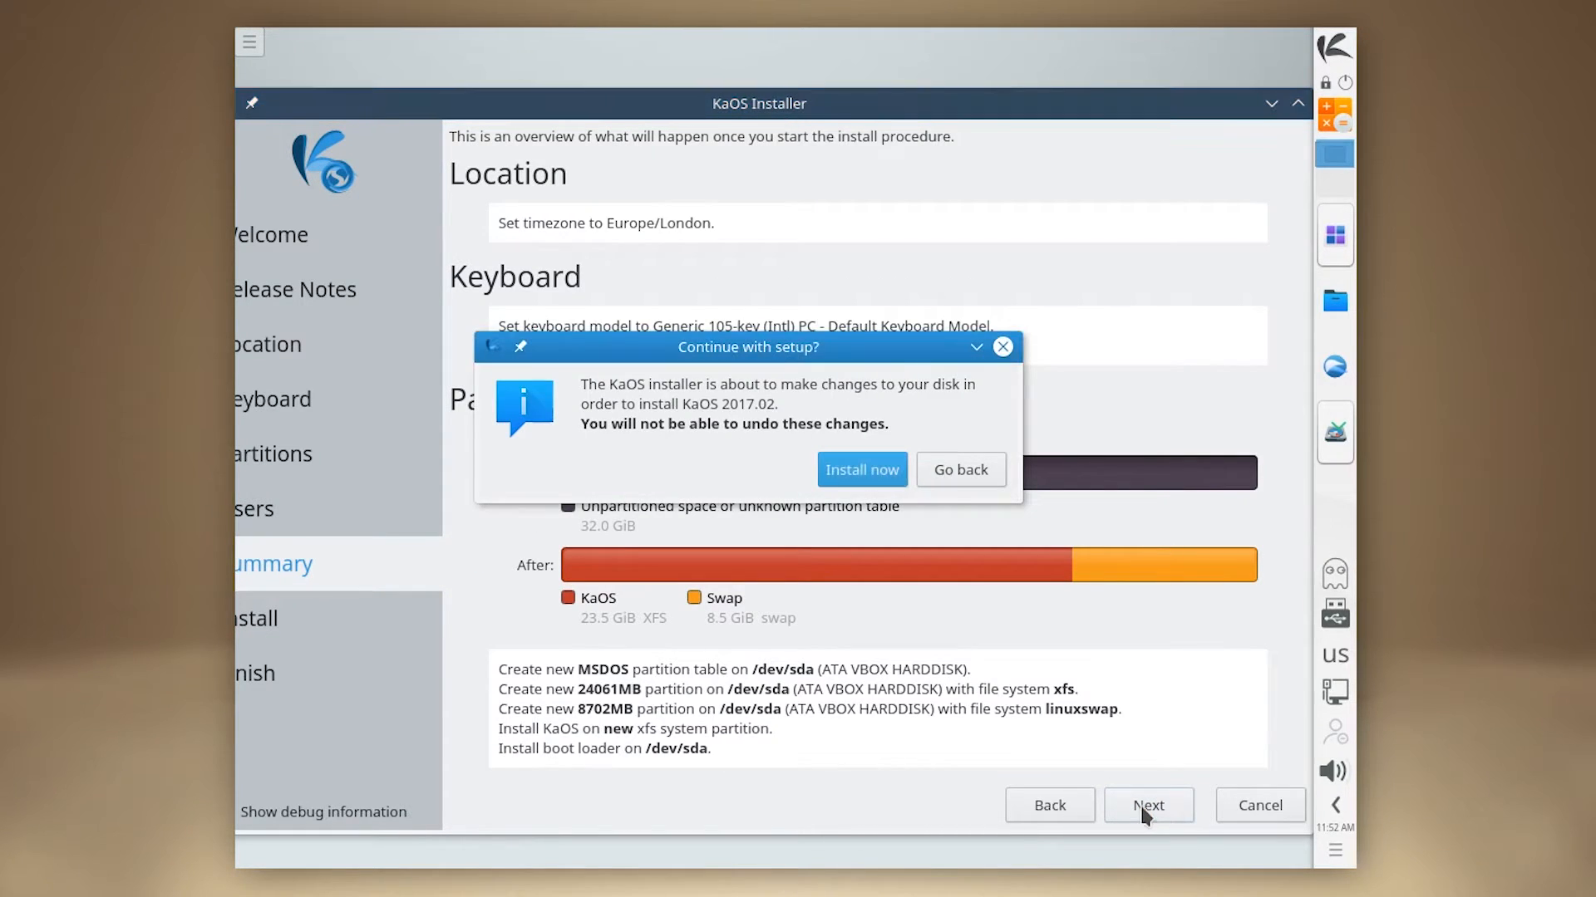
left_click(861, 469)
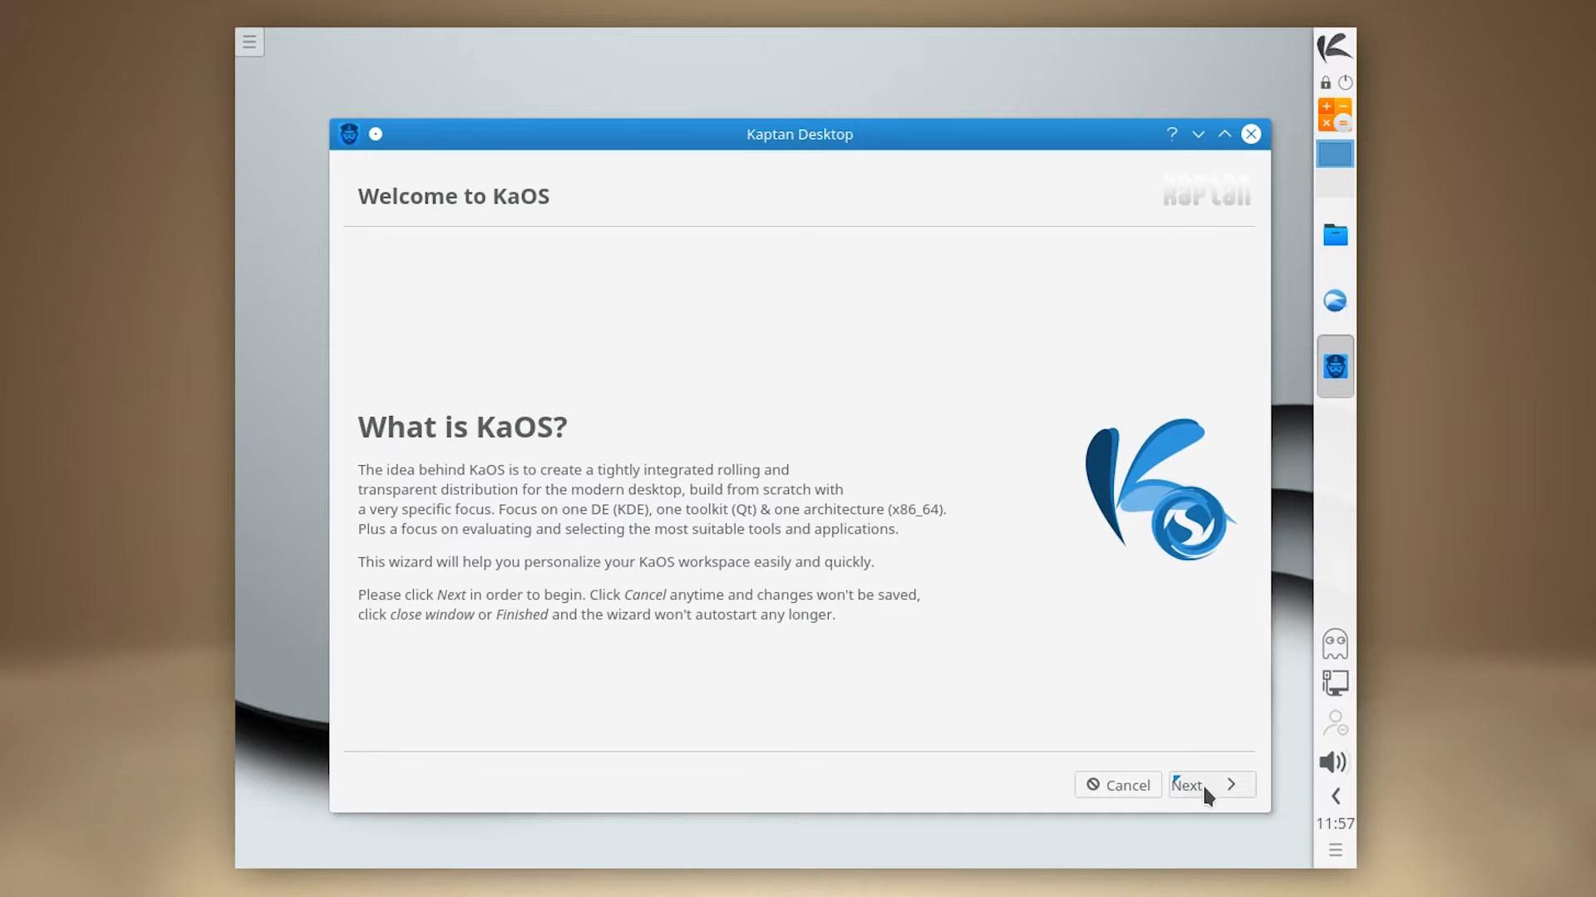
Run the personalization wizard past mouse settings and apply Midna Dark style with MidnaDark colours
left_click(1204, 785)
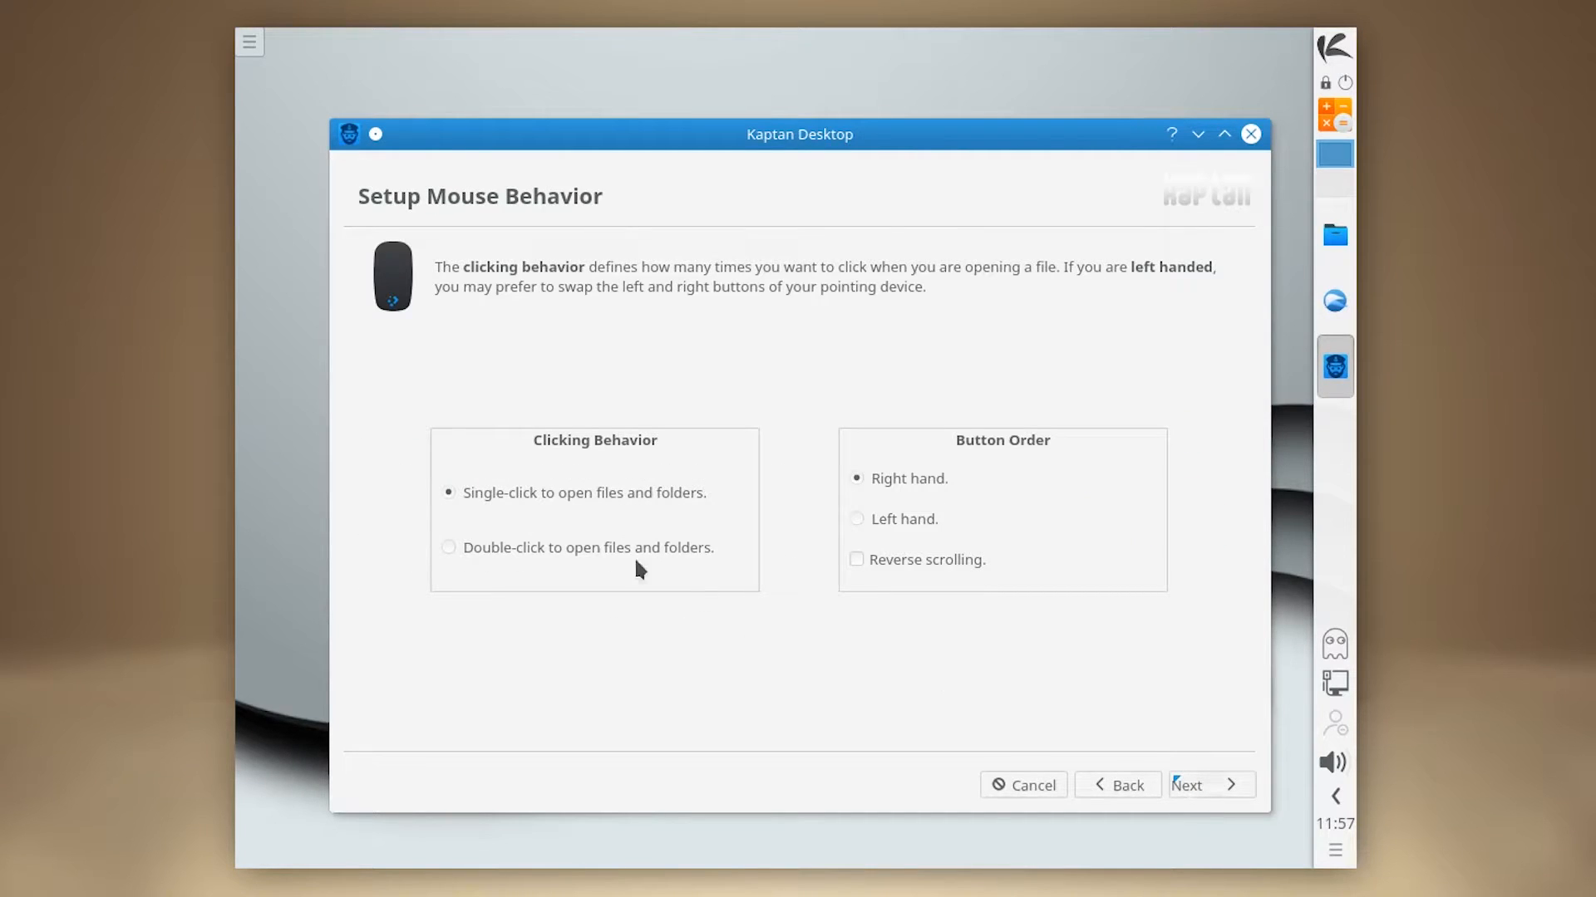
left_click(1208, 784)
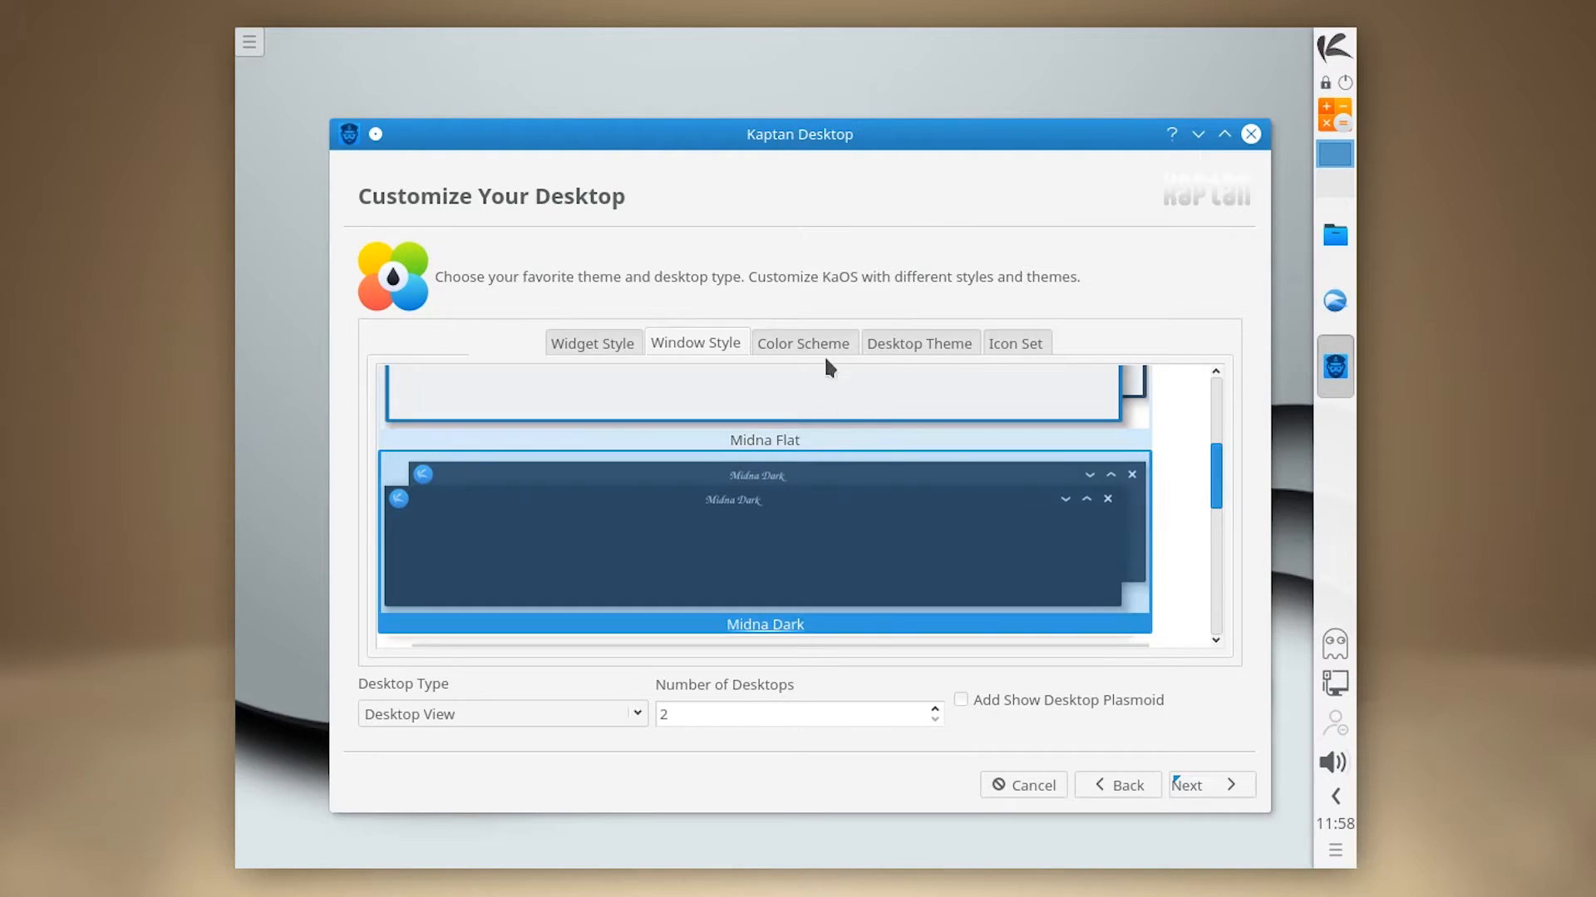
left_click(802, 342)
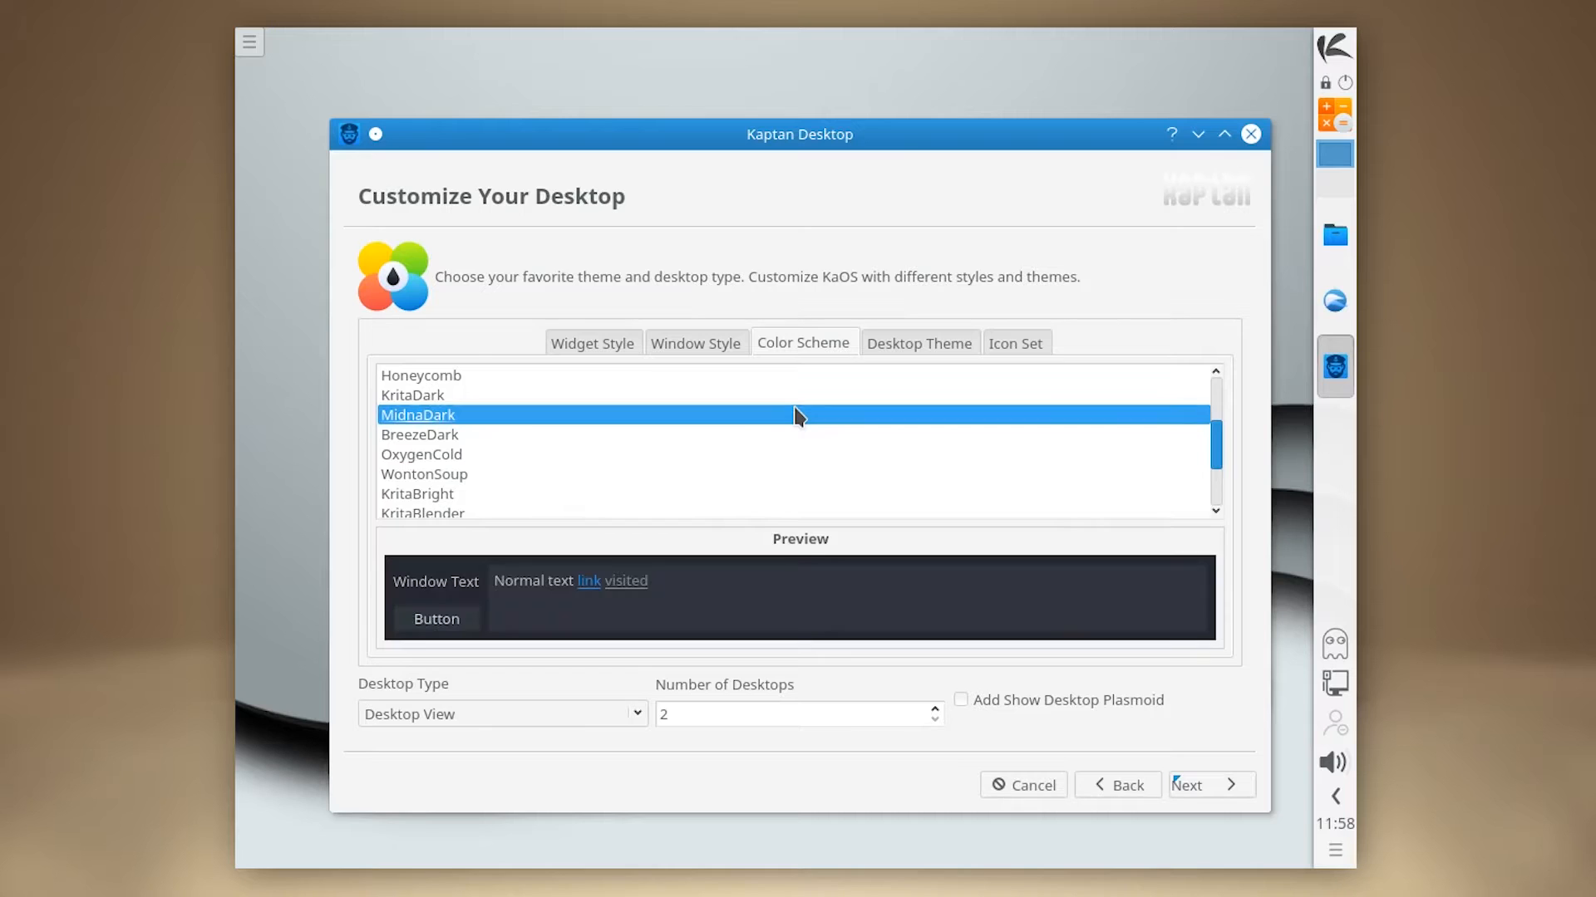
mouse_move(906, 352)
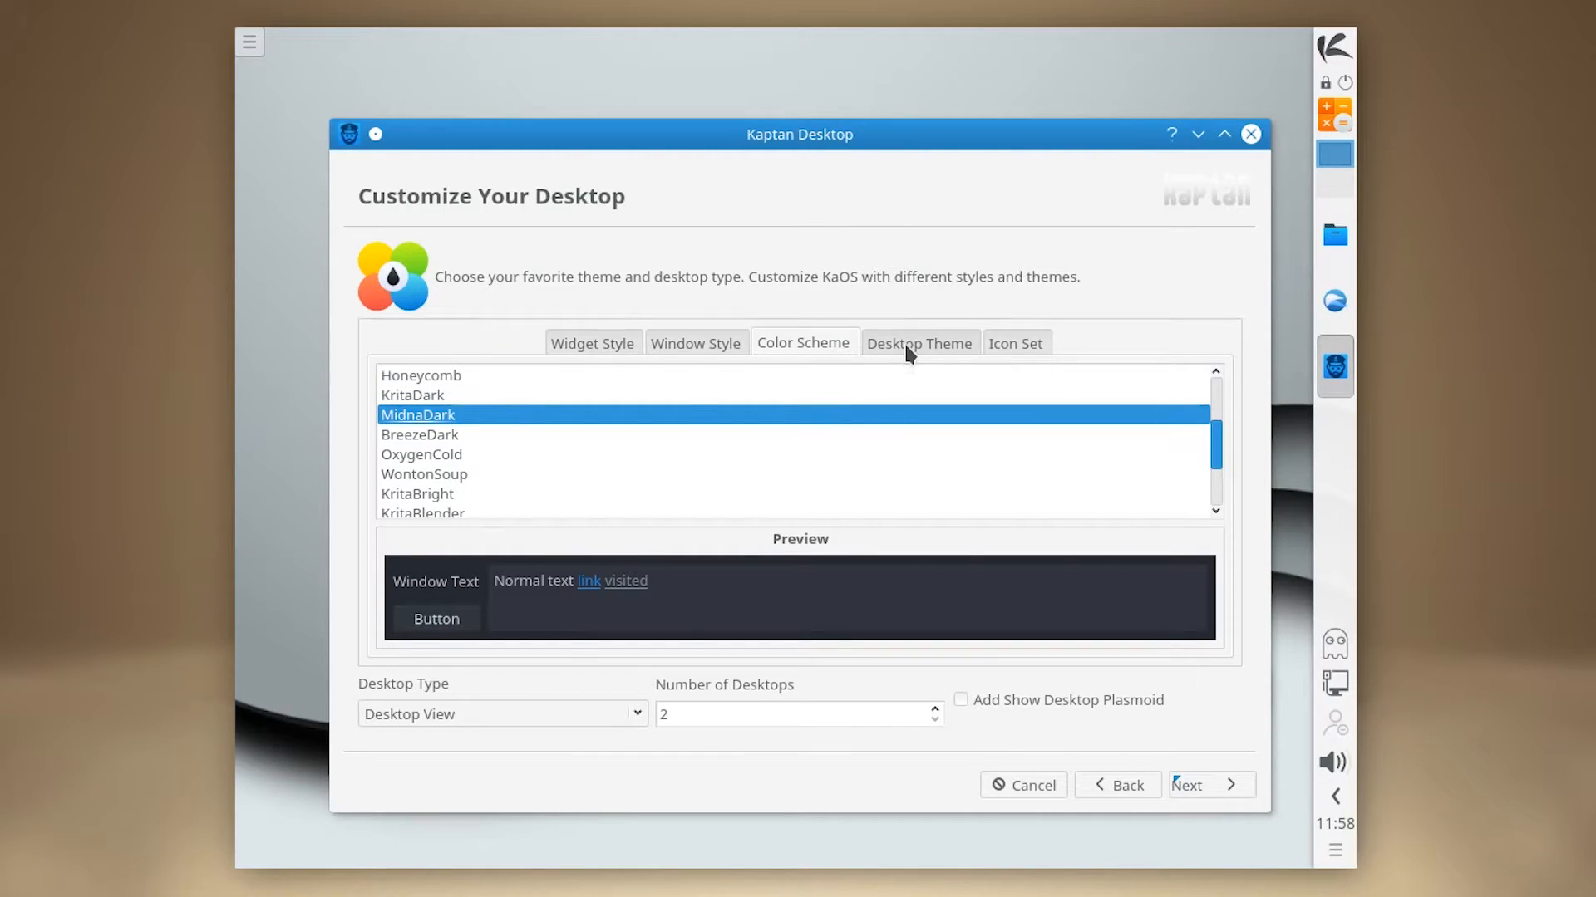
left_click(917, 343)
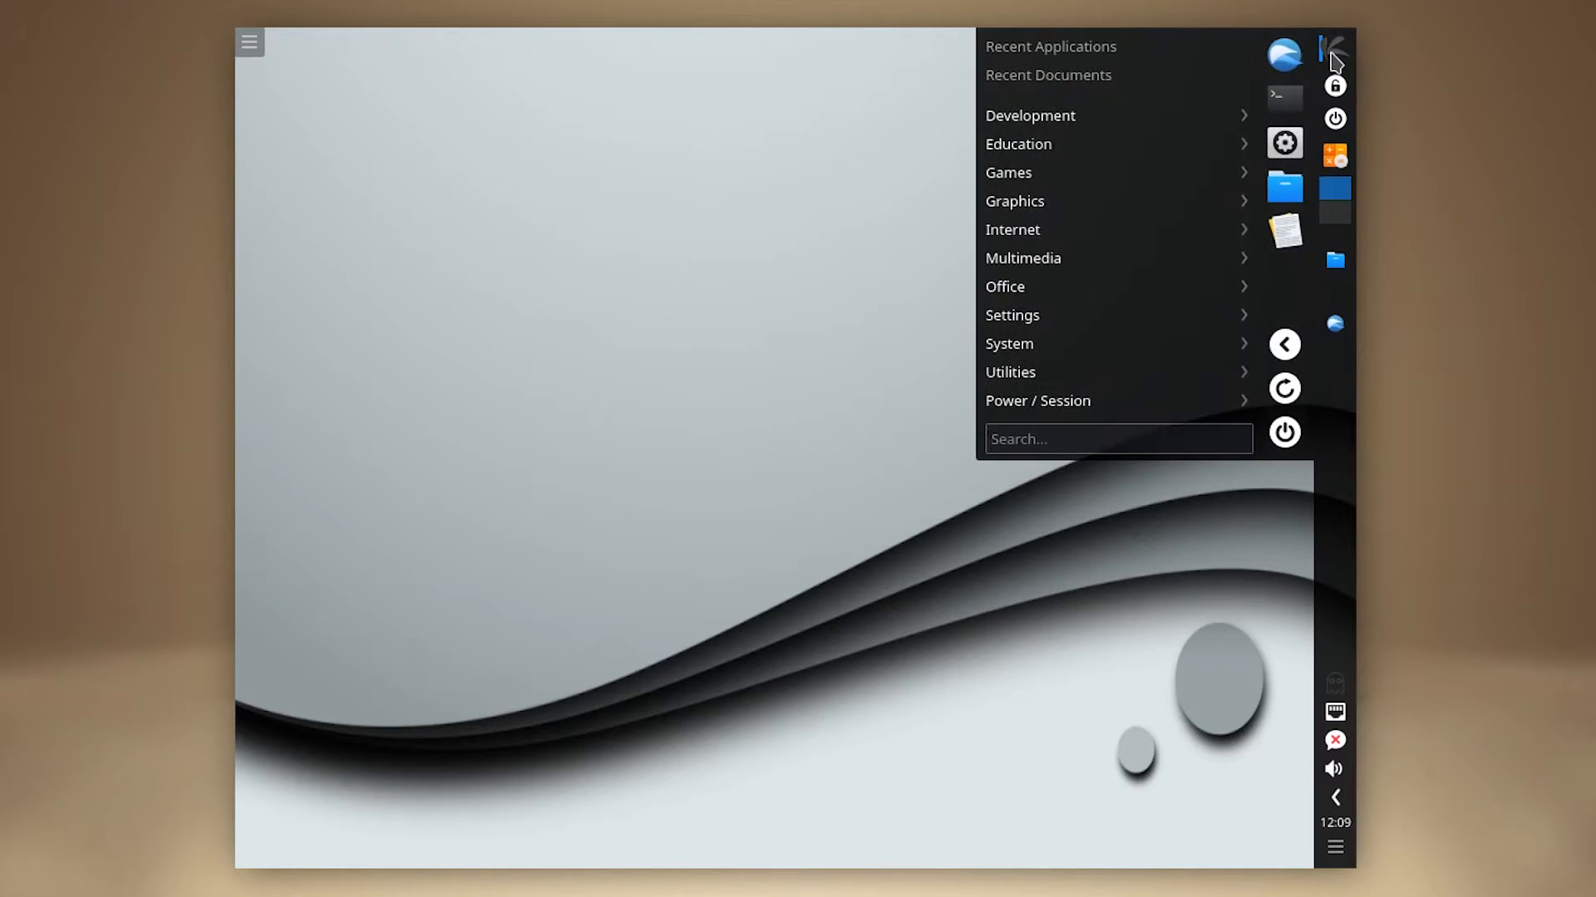
mouse_move(1119, 143)
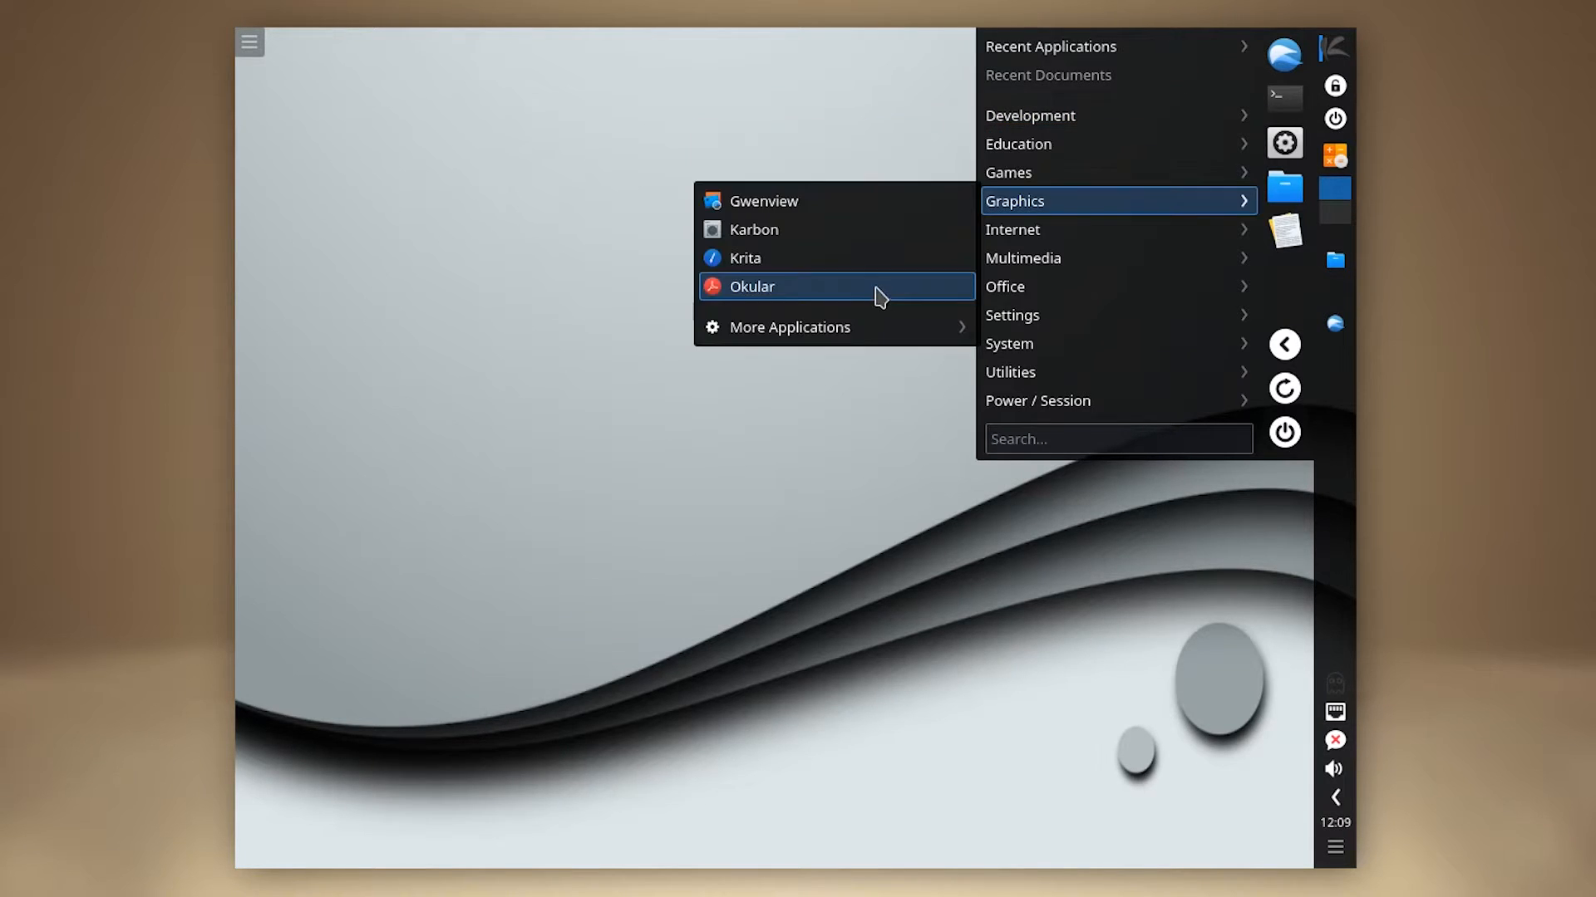
mouse_move(881, 201)
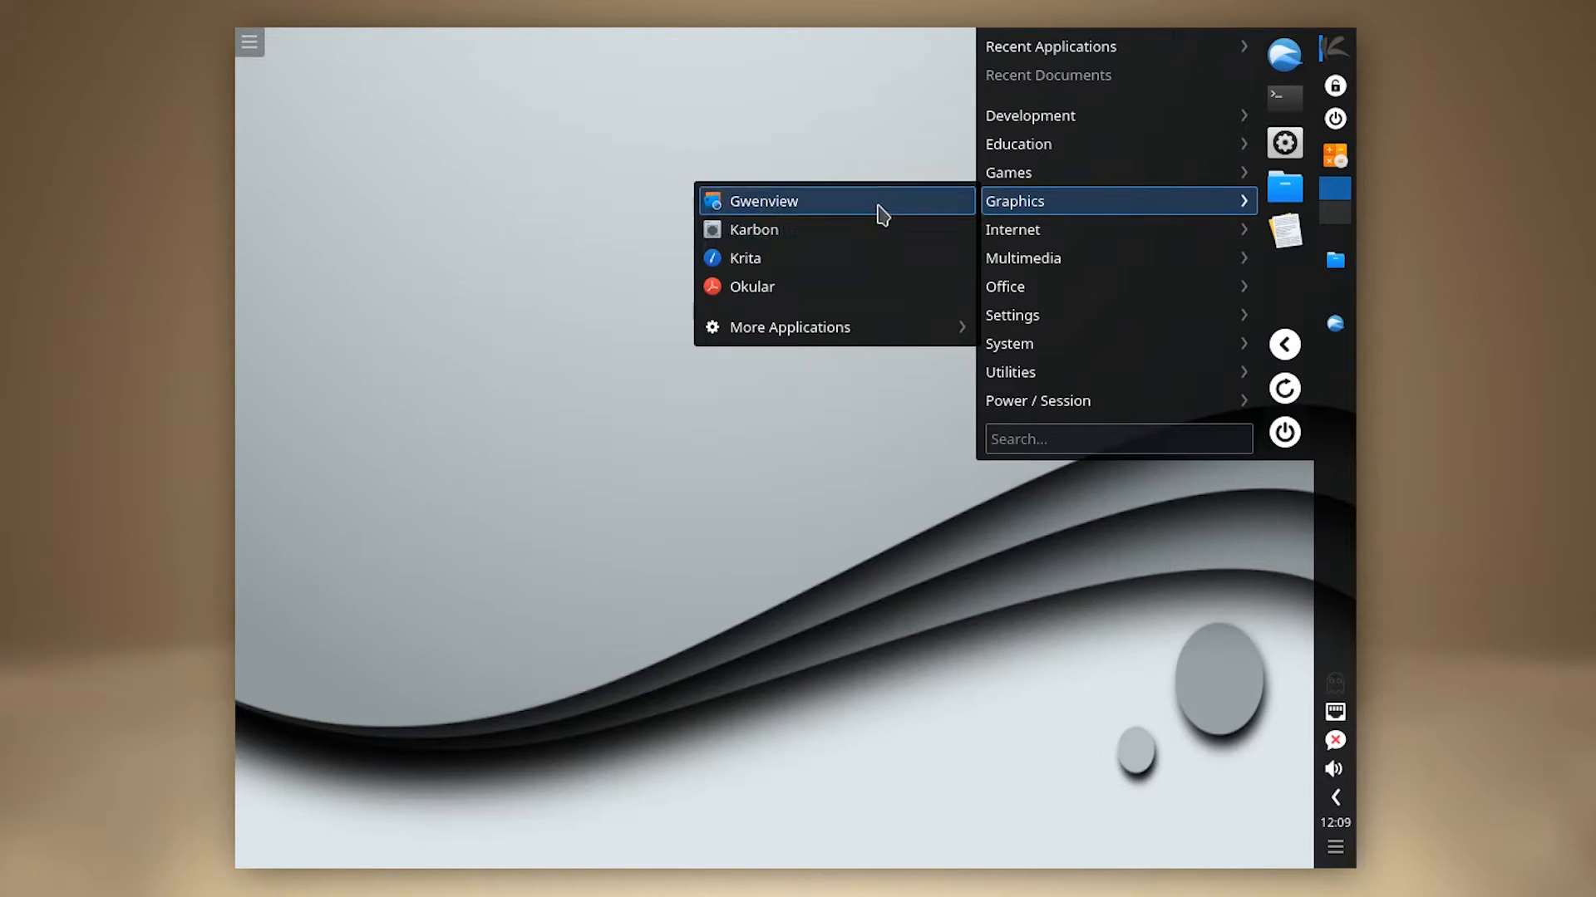
mouse_move(906, 259)
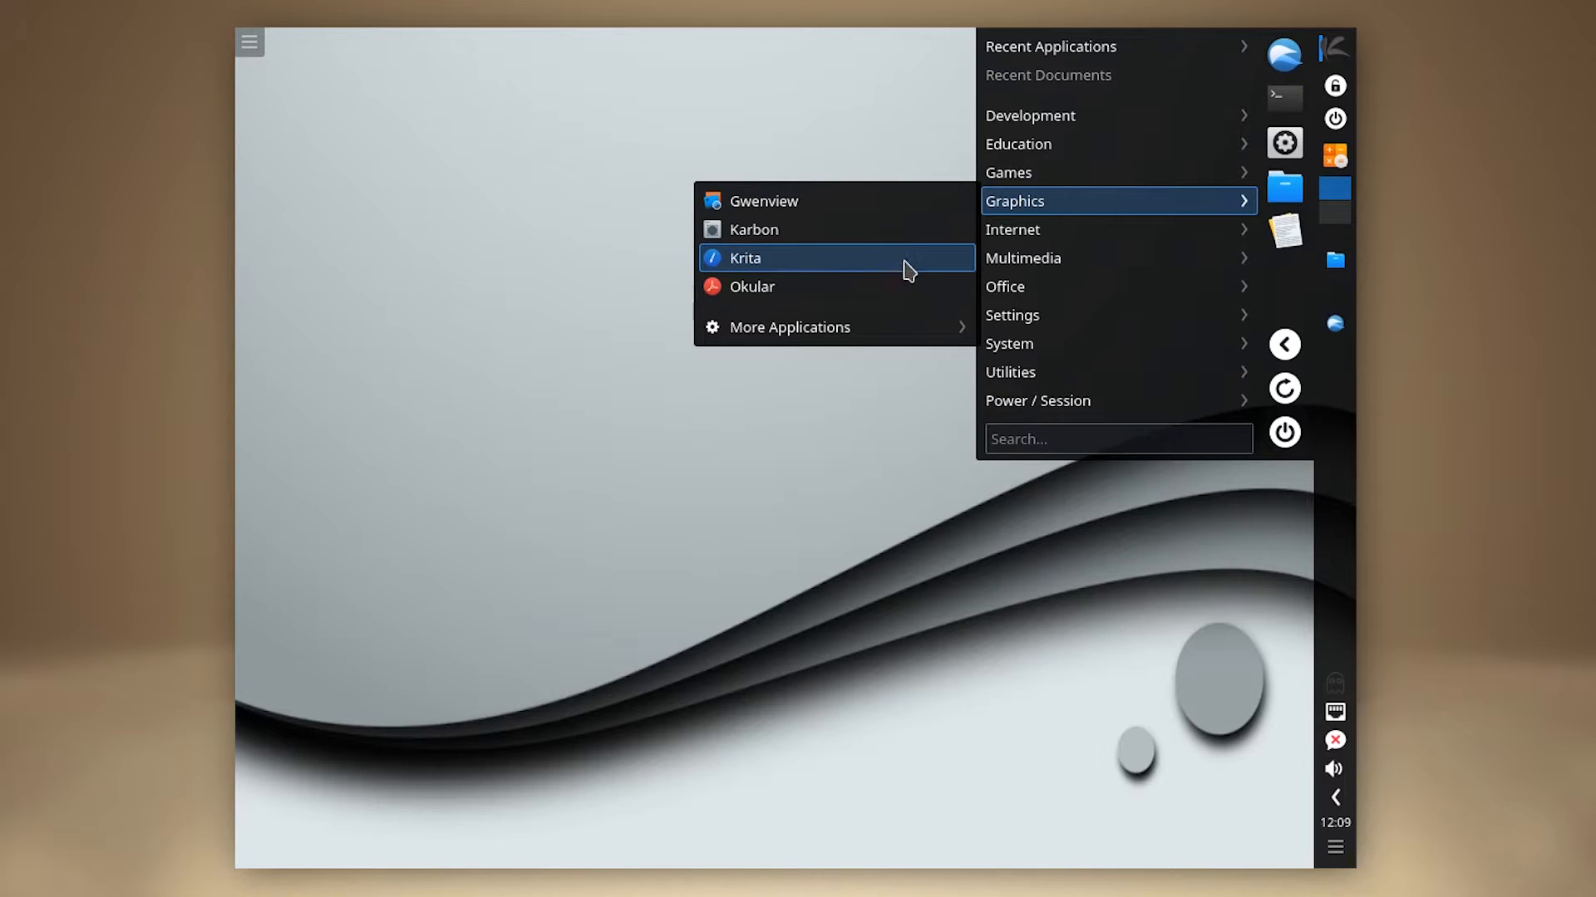
Expand the Graphics category listing Gwenview, Karbon, Krita and Okular
left_click(747, 257)
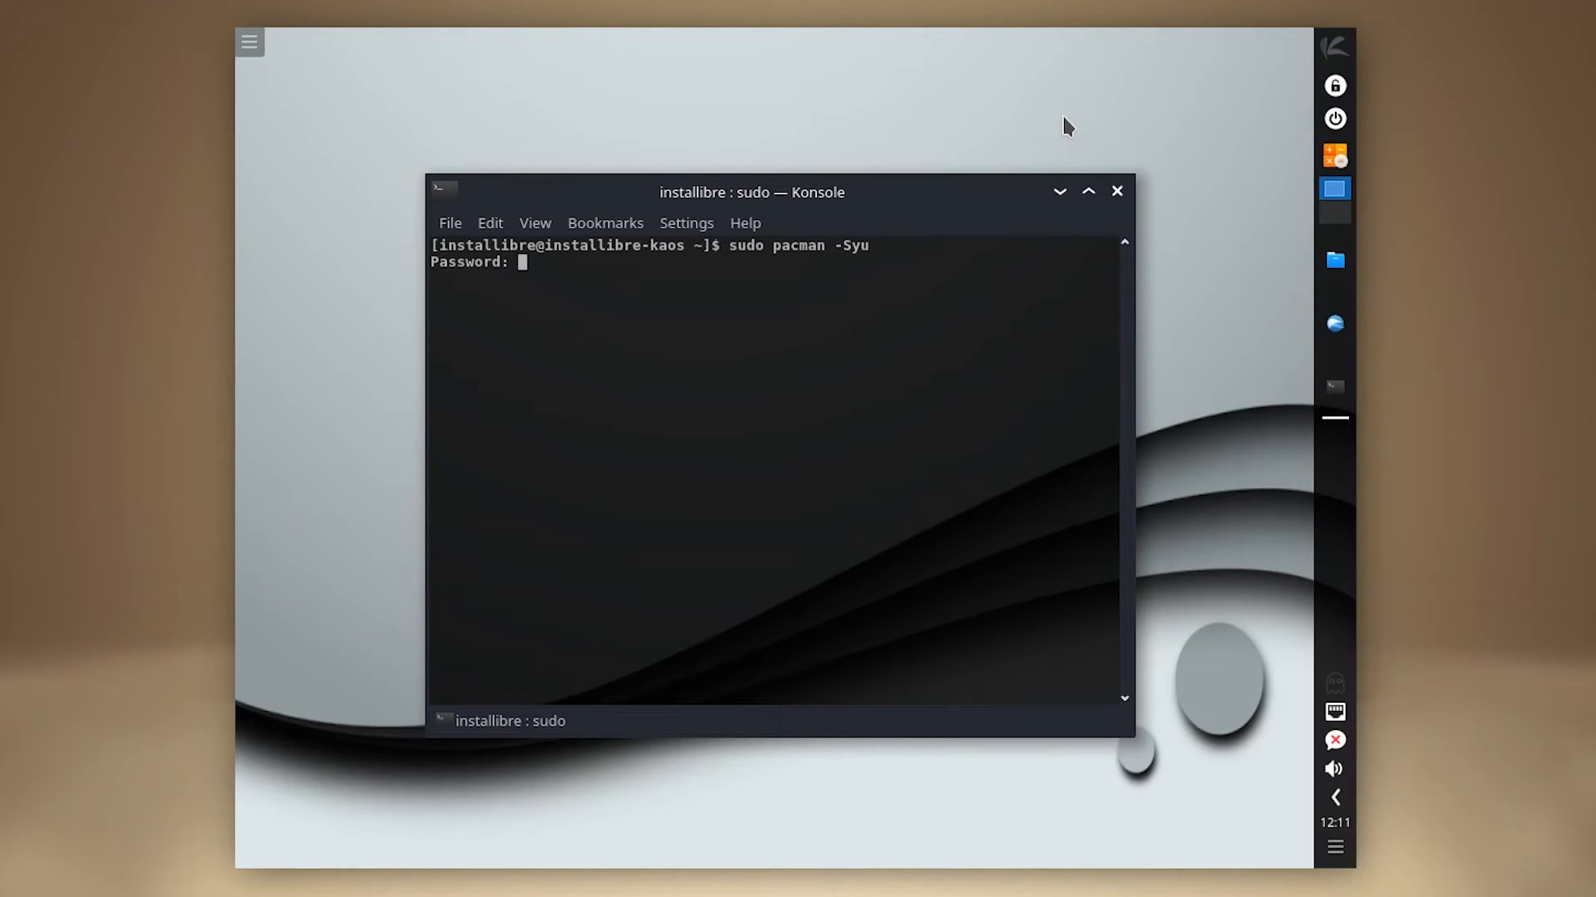
Authorize pacman -Syu, list /etc/pacman.d/mirrorlist and show /etc/pacman.conf
key("Return")
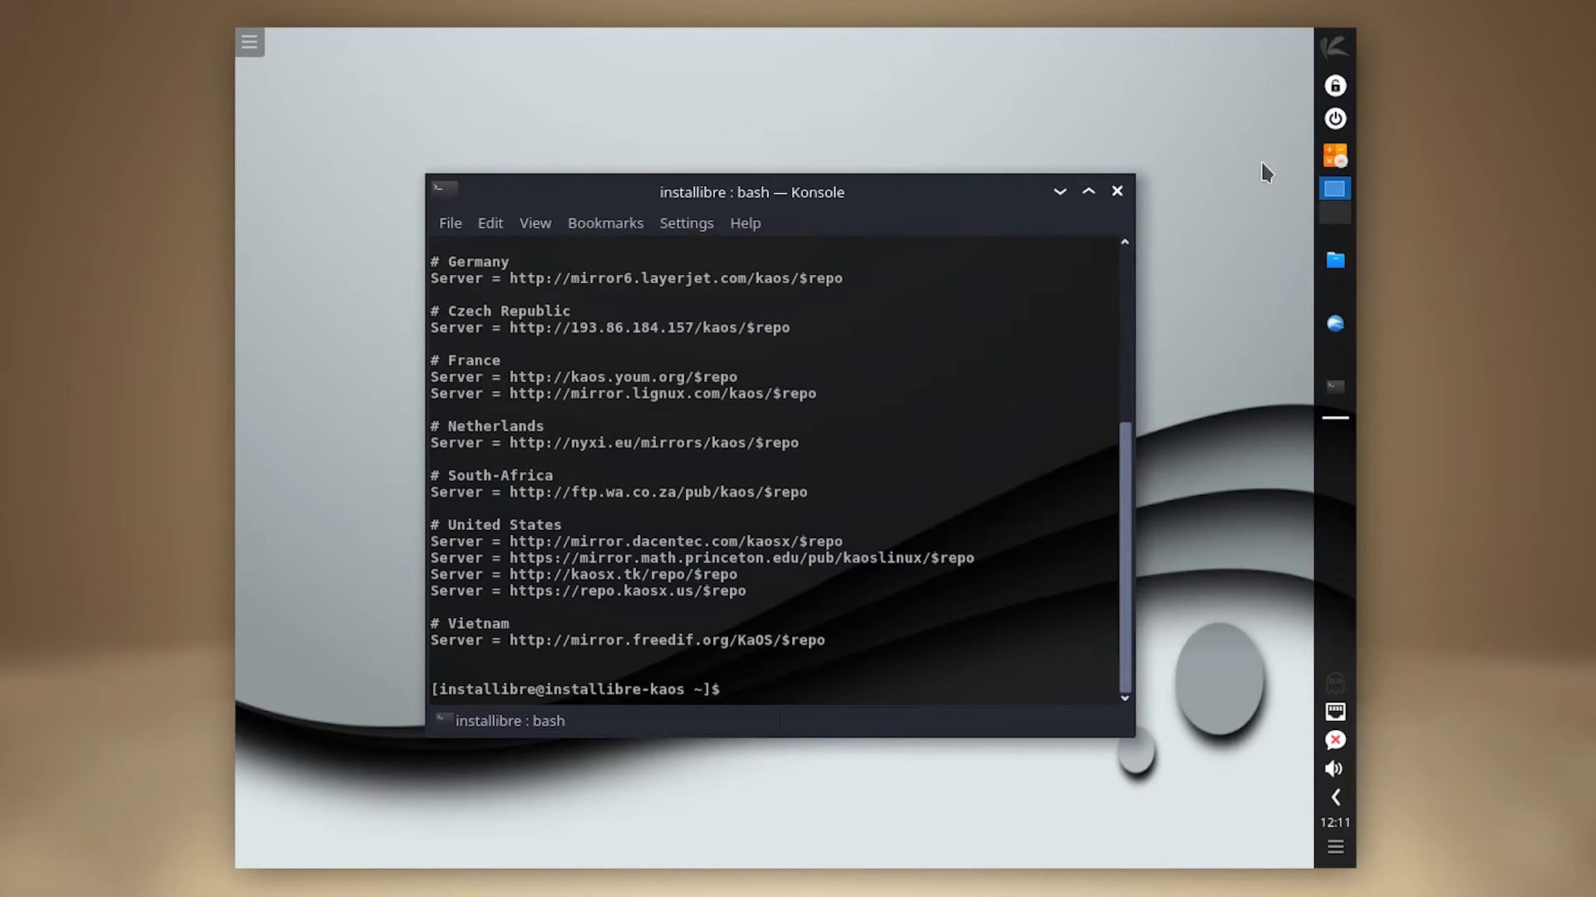
type("cat /etc/pacman.d/mirrorlist")
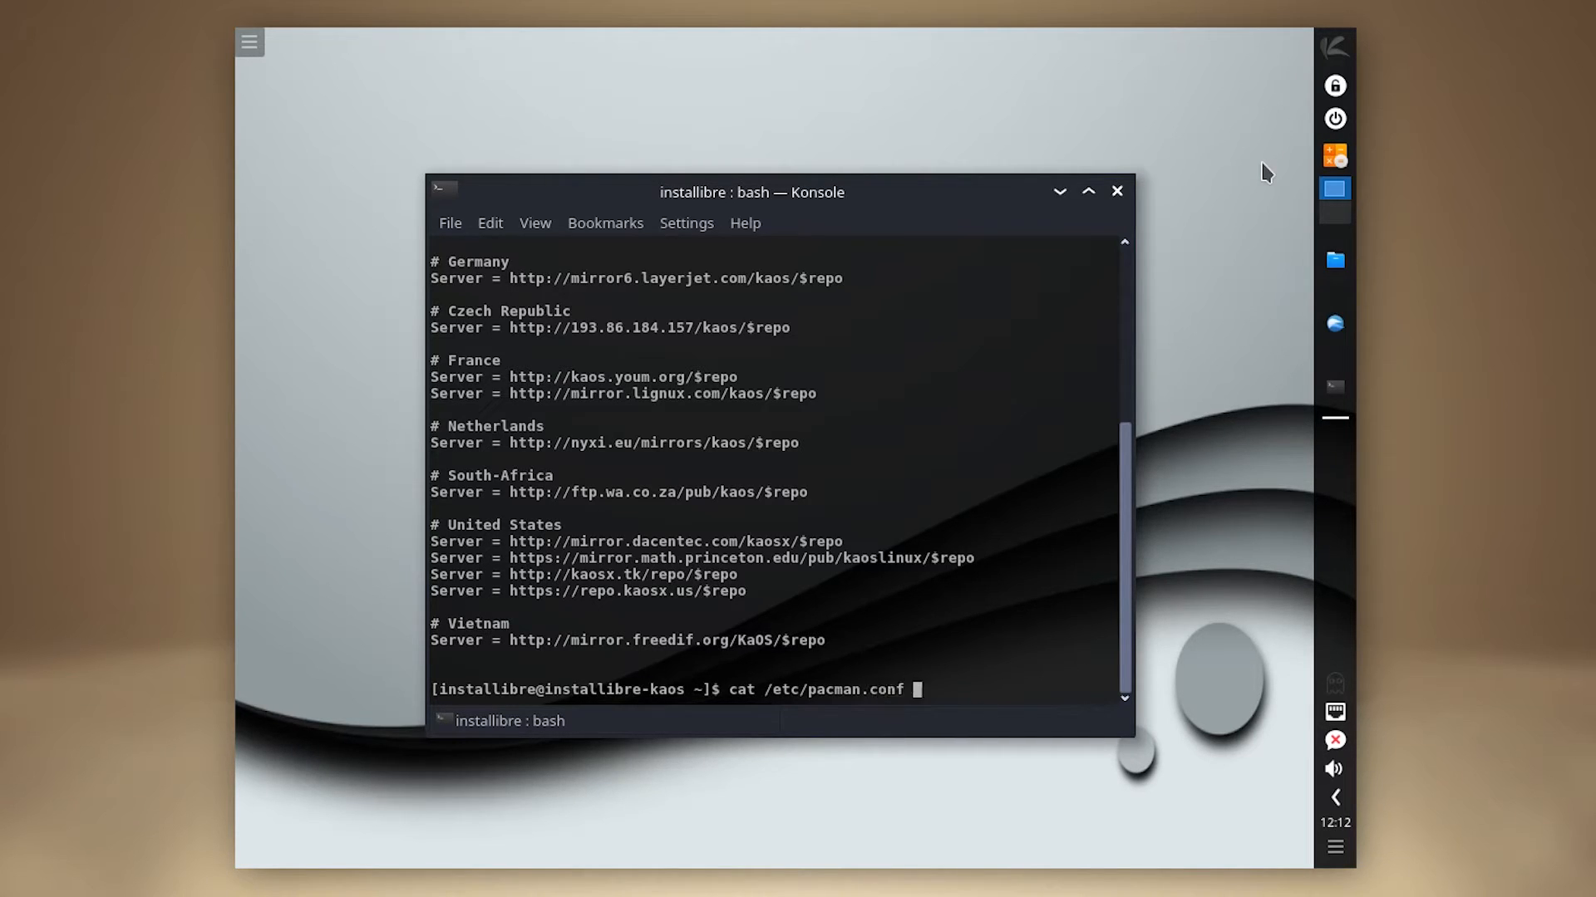
key("Return")
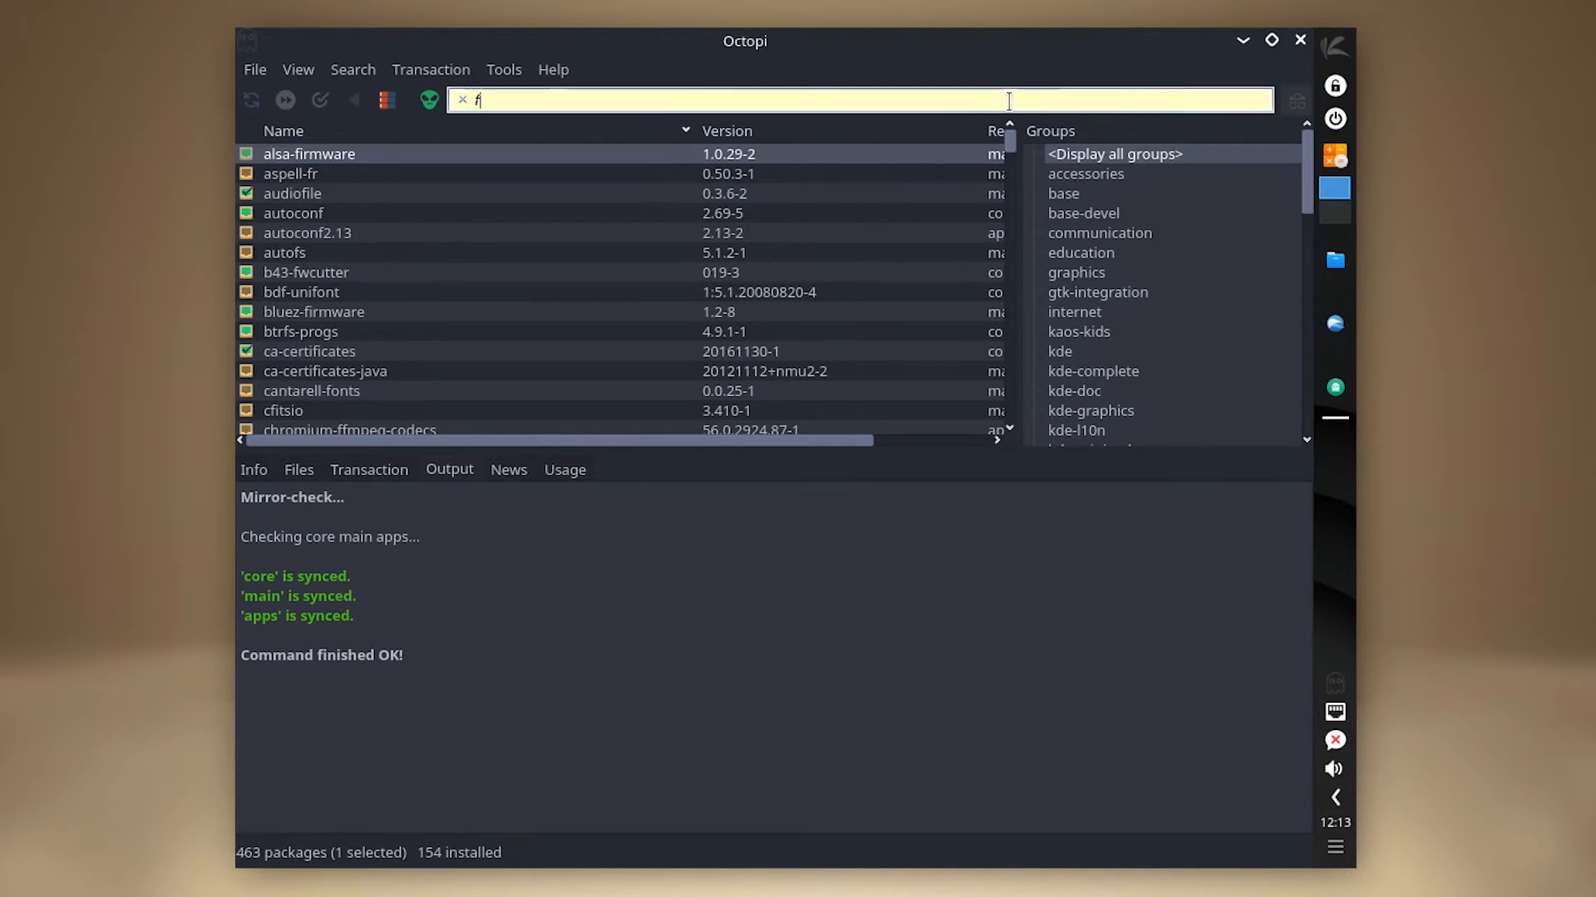
Search for firefox, mark it for install without optional deps, commit and authorize with the root password
type("irefox")
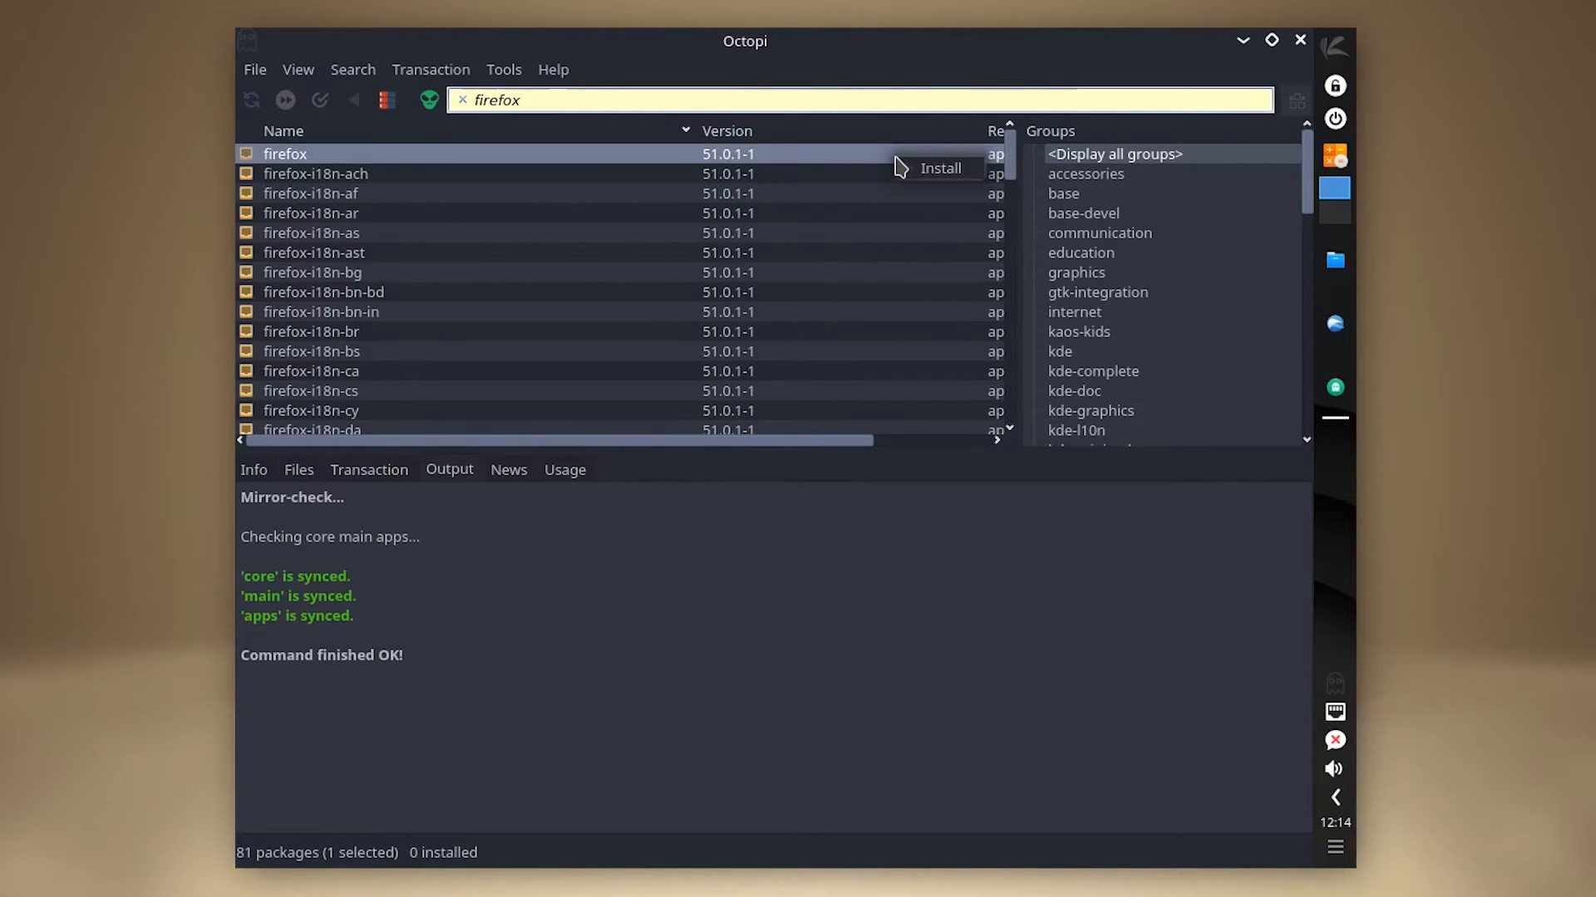
left_click(940, 167)
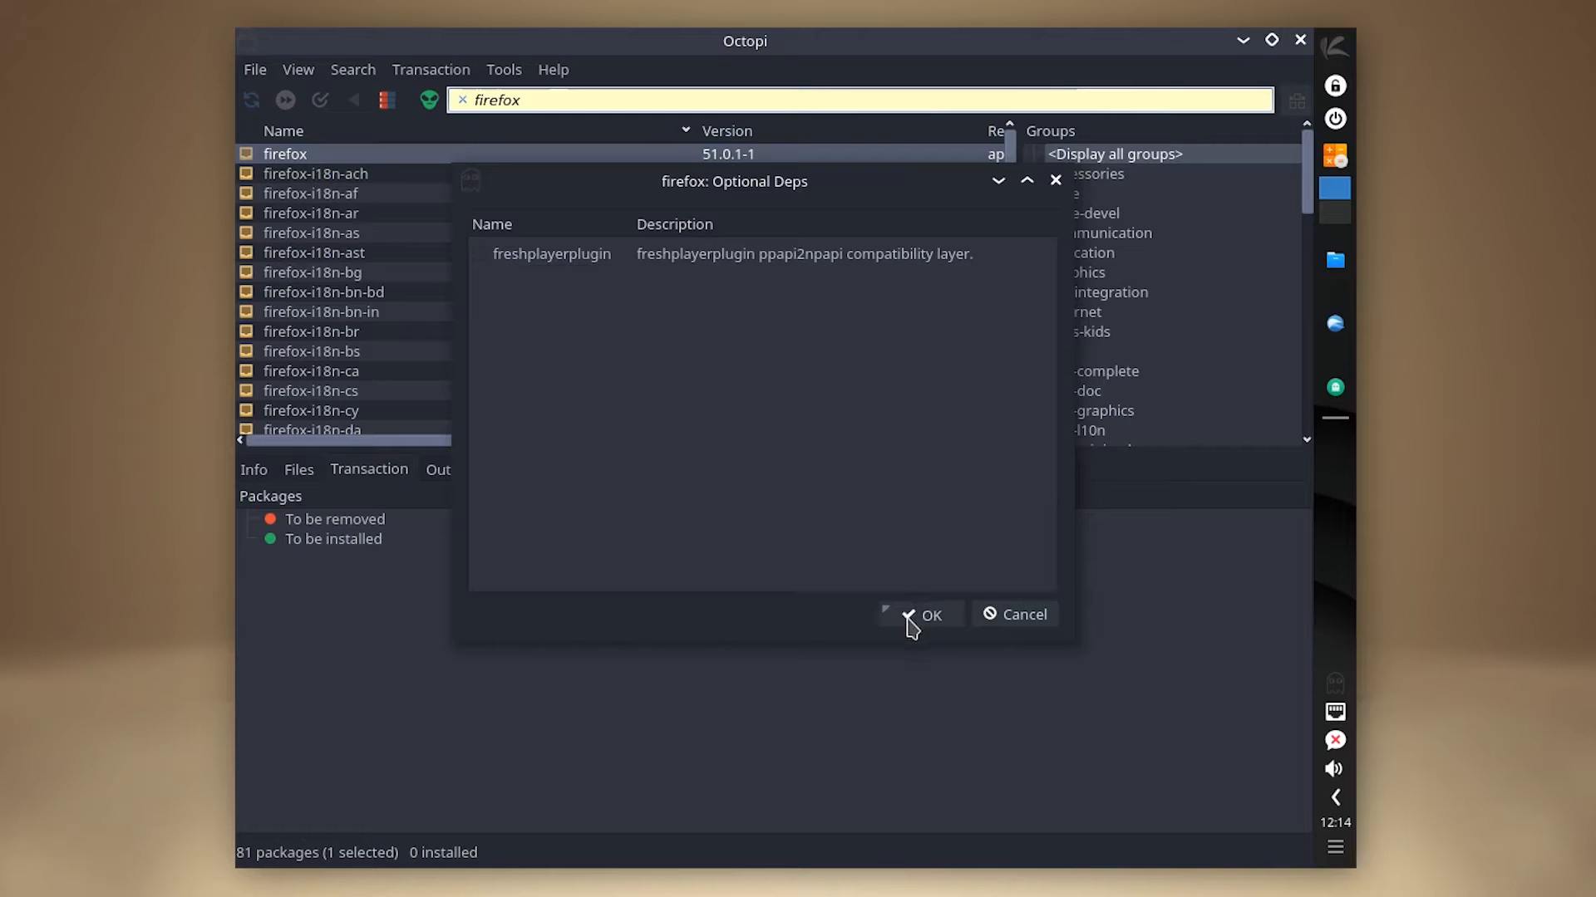
left_click(923, 614)
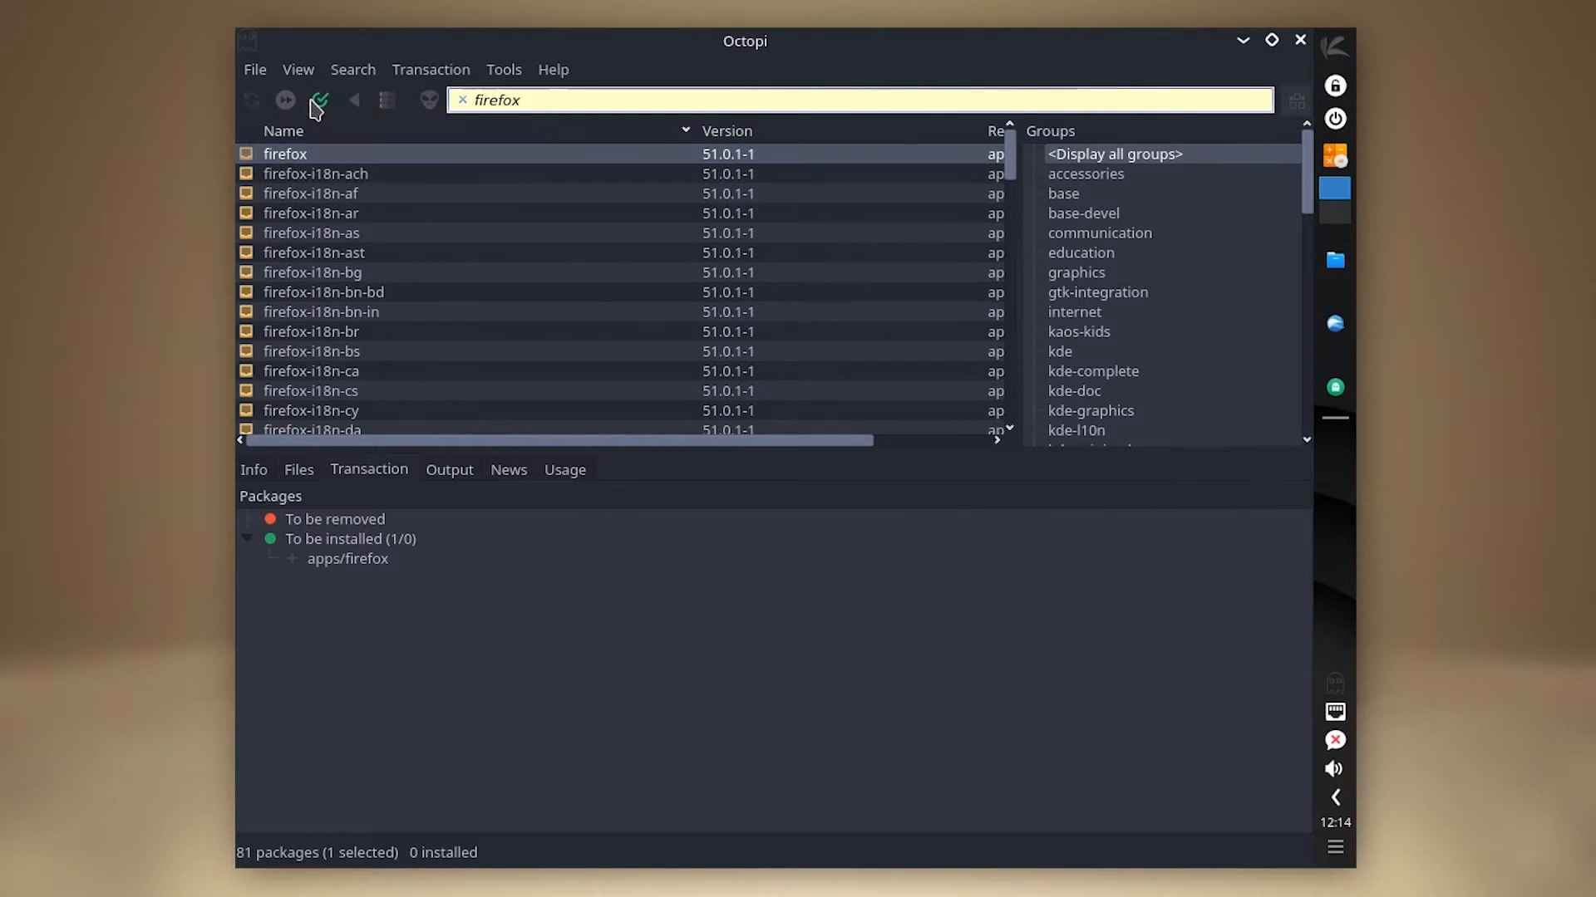
left_click(320, 100)
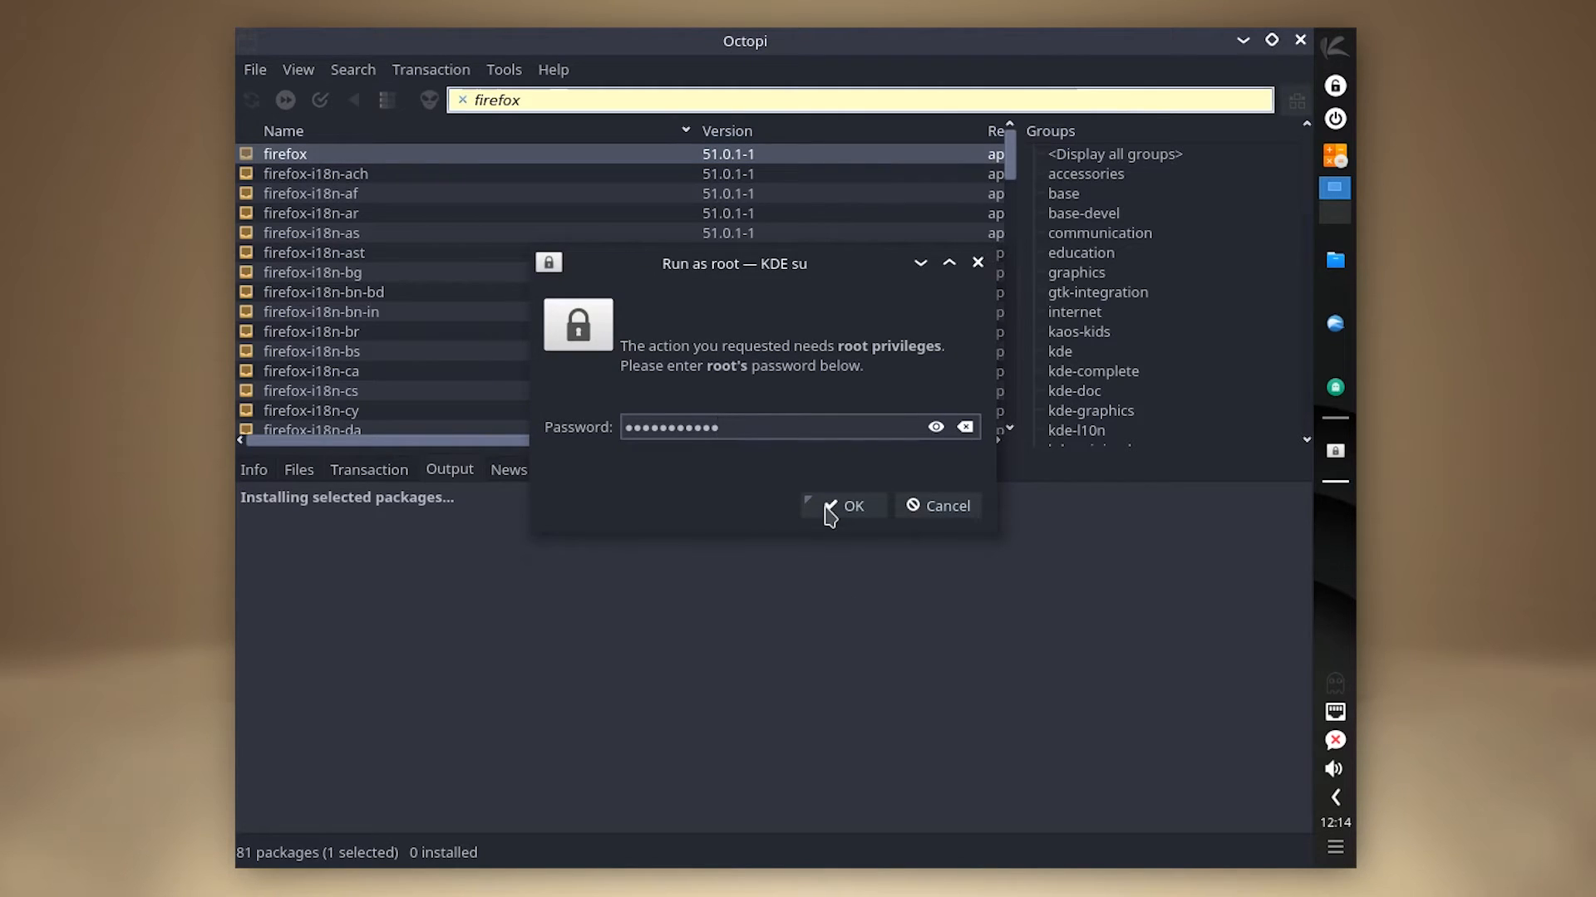
left_click(844, 506)
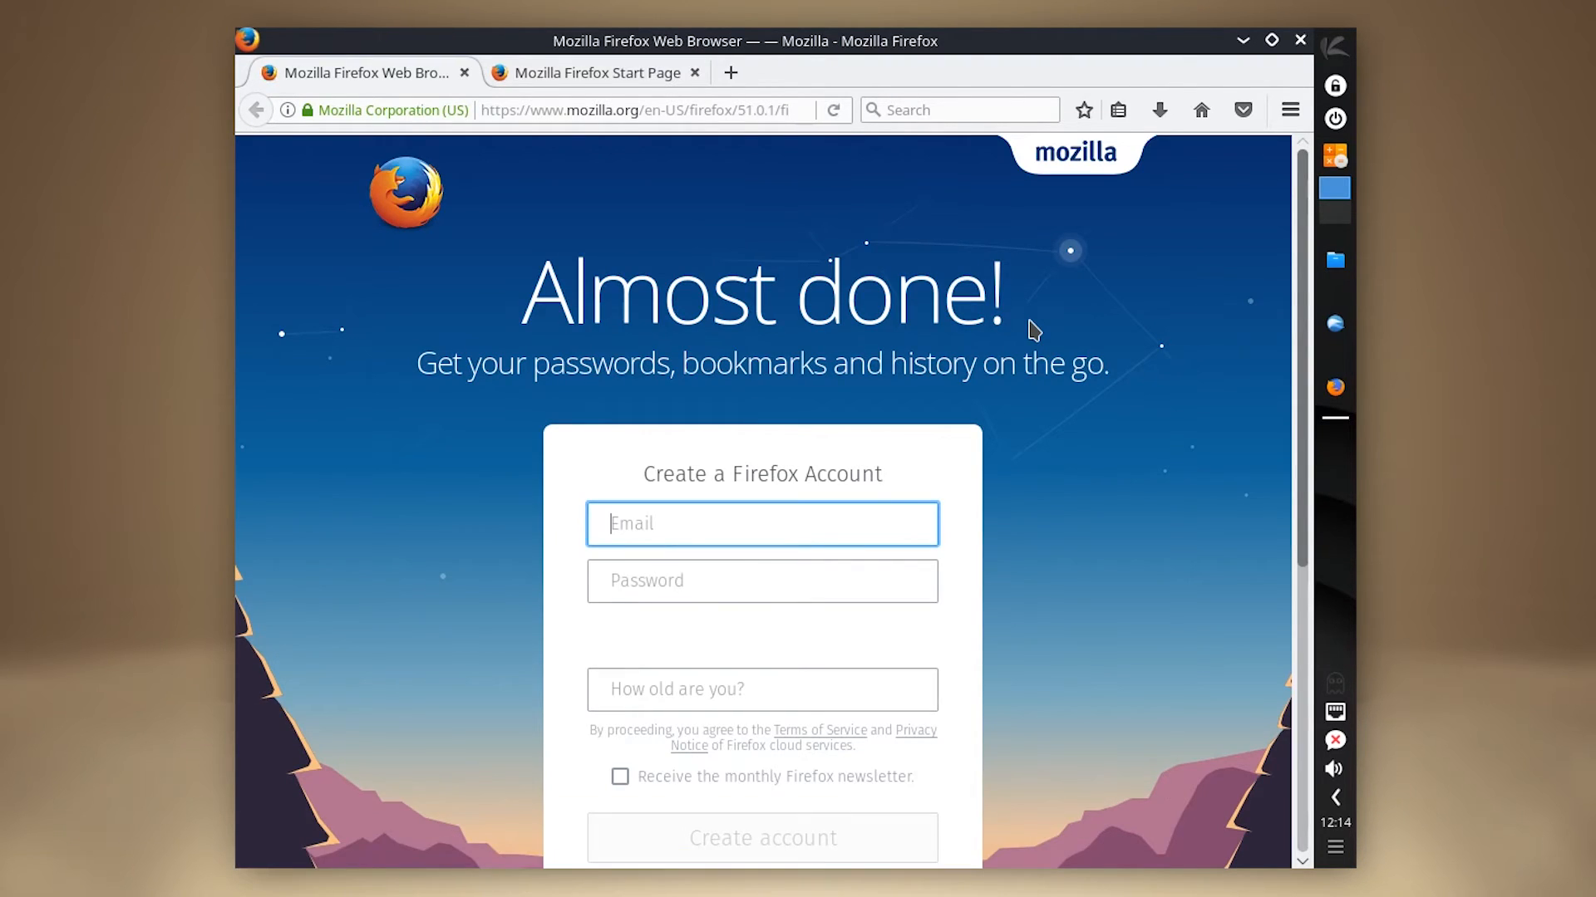
Interact with the Mozilla welcome page in the newly launched Firefox
left_click(1300, 40)
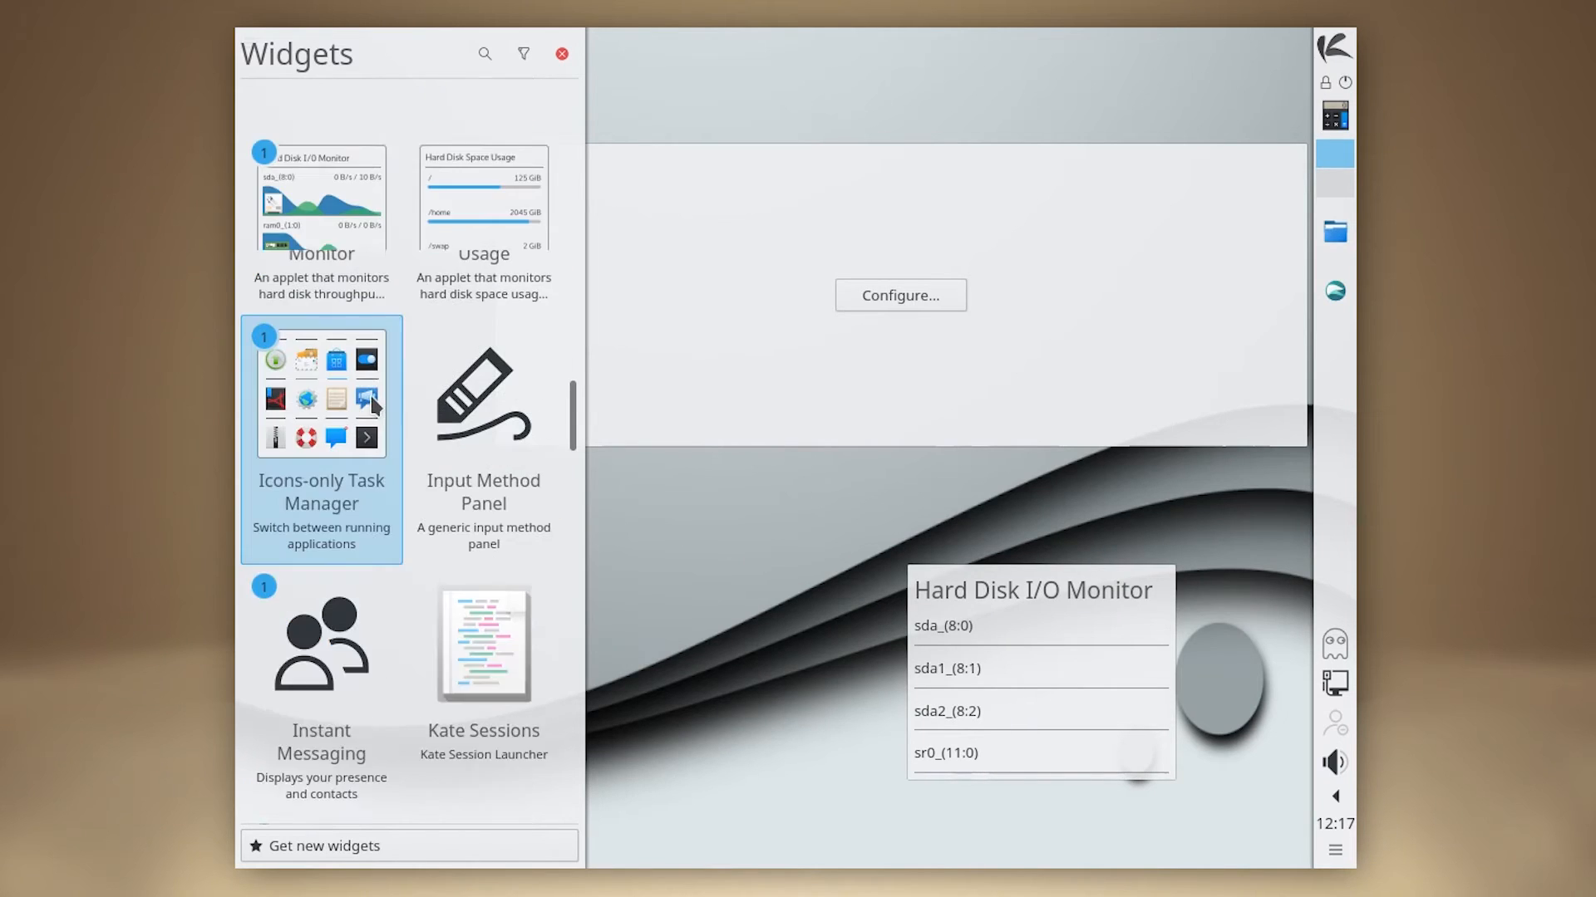
Select the Dilbert comic in Comic Strip Settings and confirm it
scroll("down", 3)
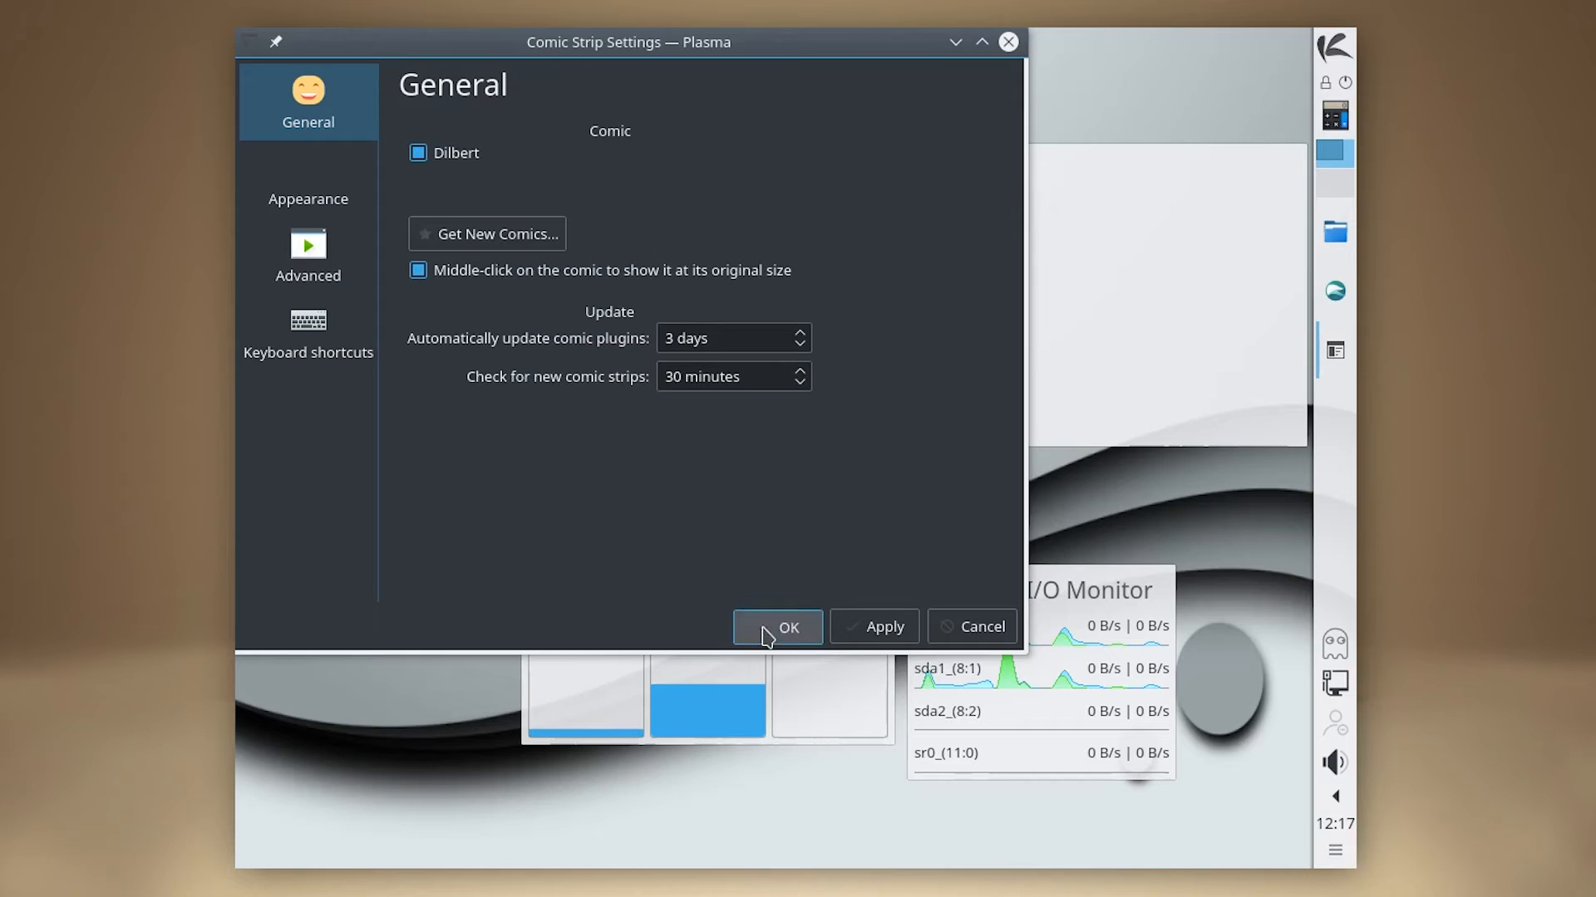
left_click(777, 627)
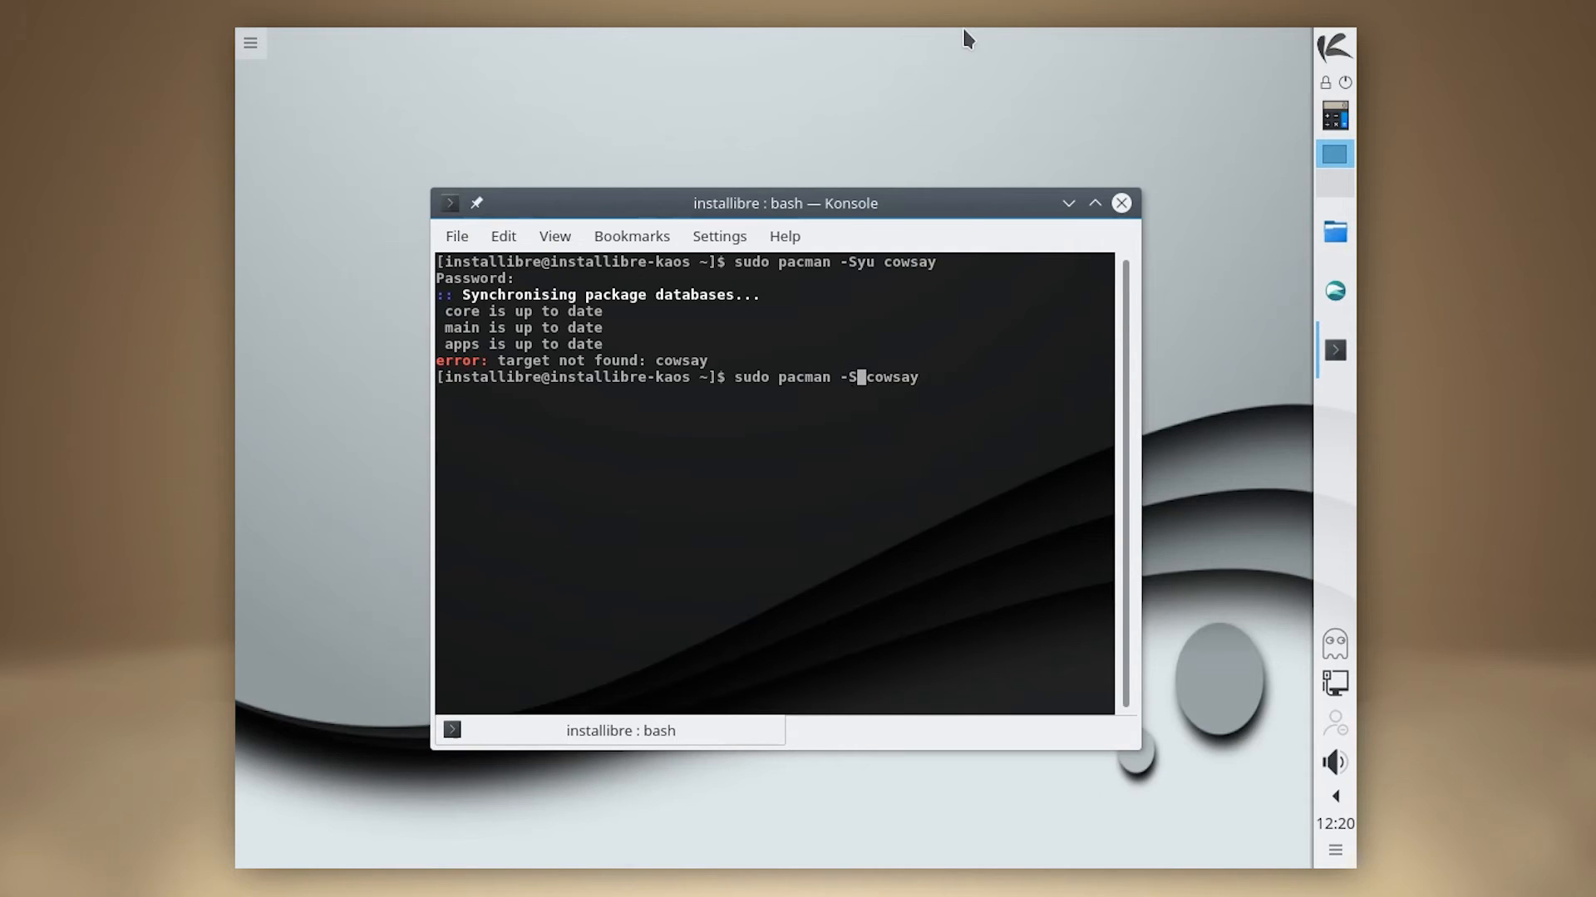
Search repositories for cowsay and say with no match, then prepare sudo pacman -S python3
key("Return")
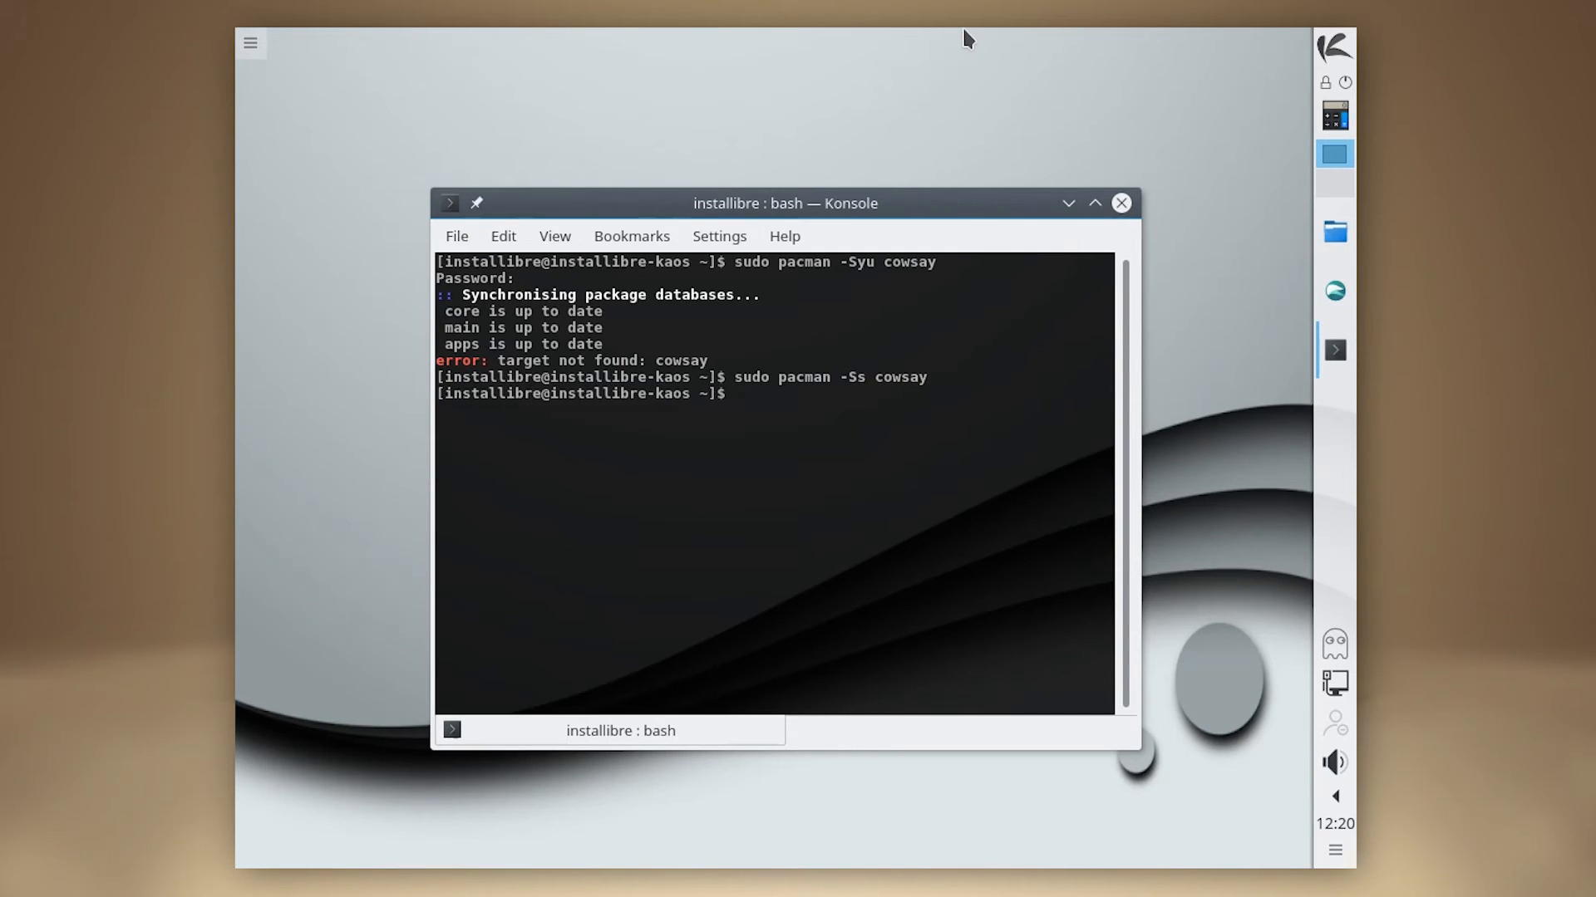
key("Return")
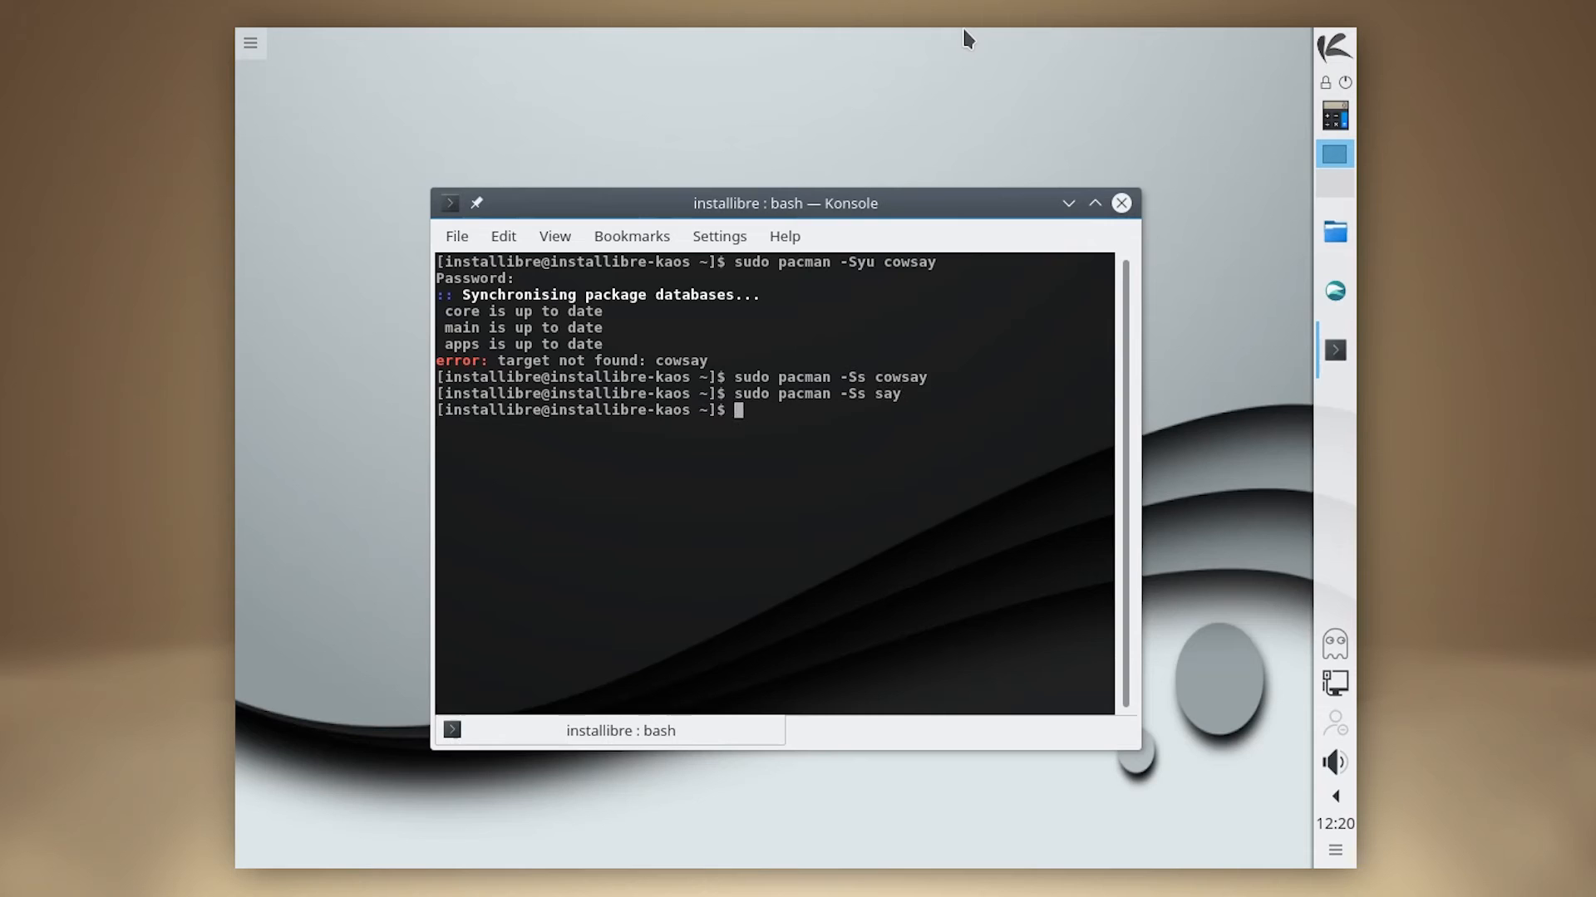
type("sudo pacman -S python3")
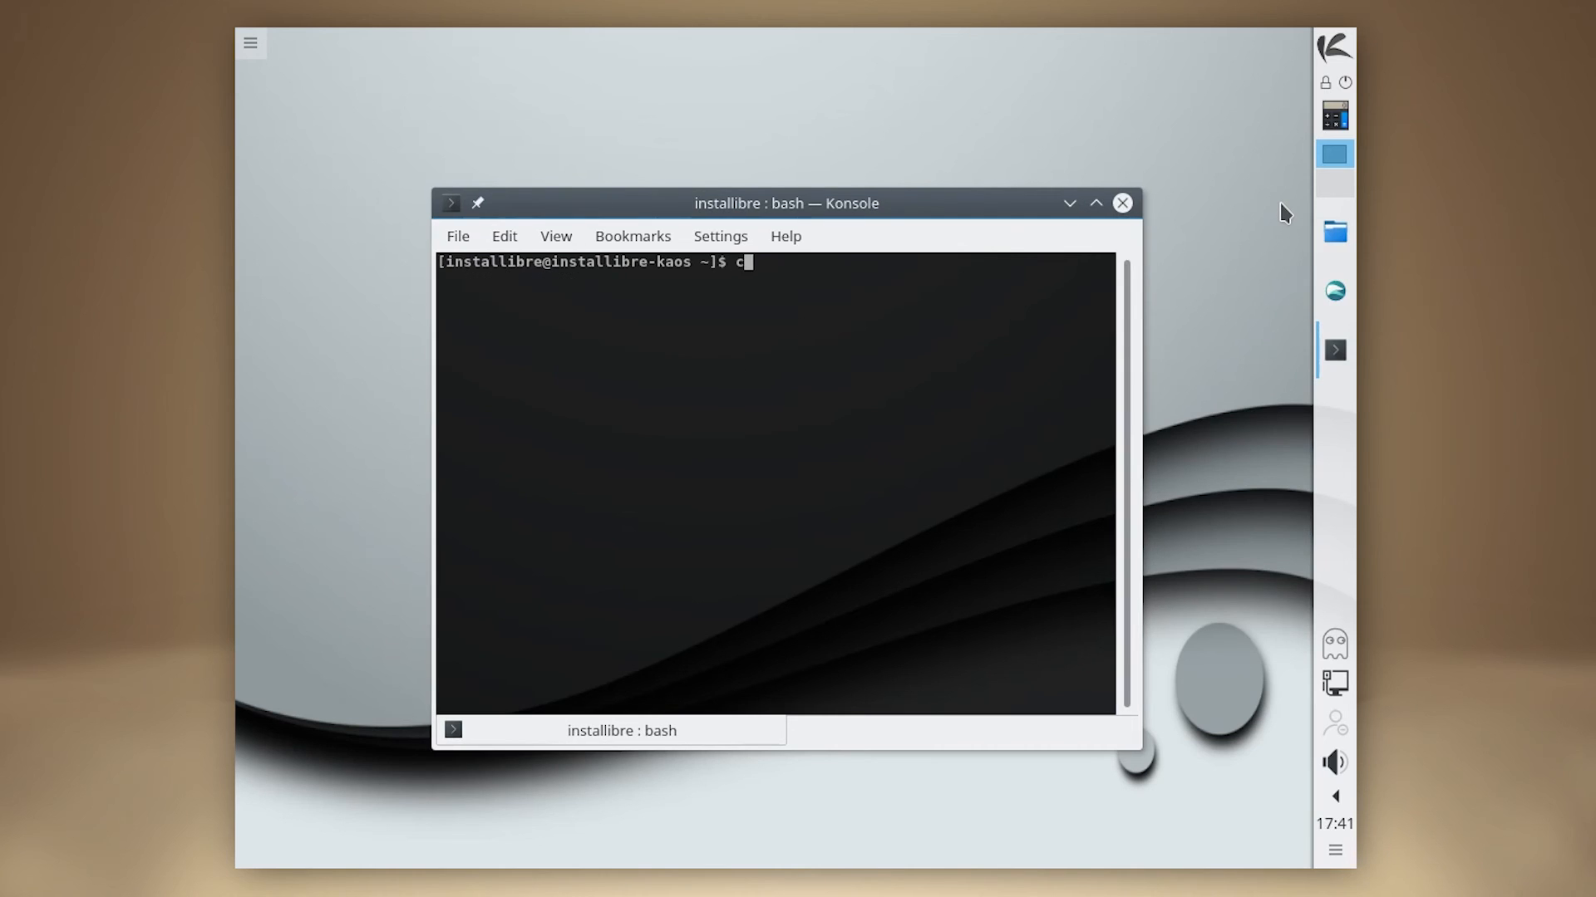
Run cowpy "Subscribe to ./installibre channel!" to print the ASCII cow banner
type("owpy \"Sub")
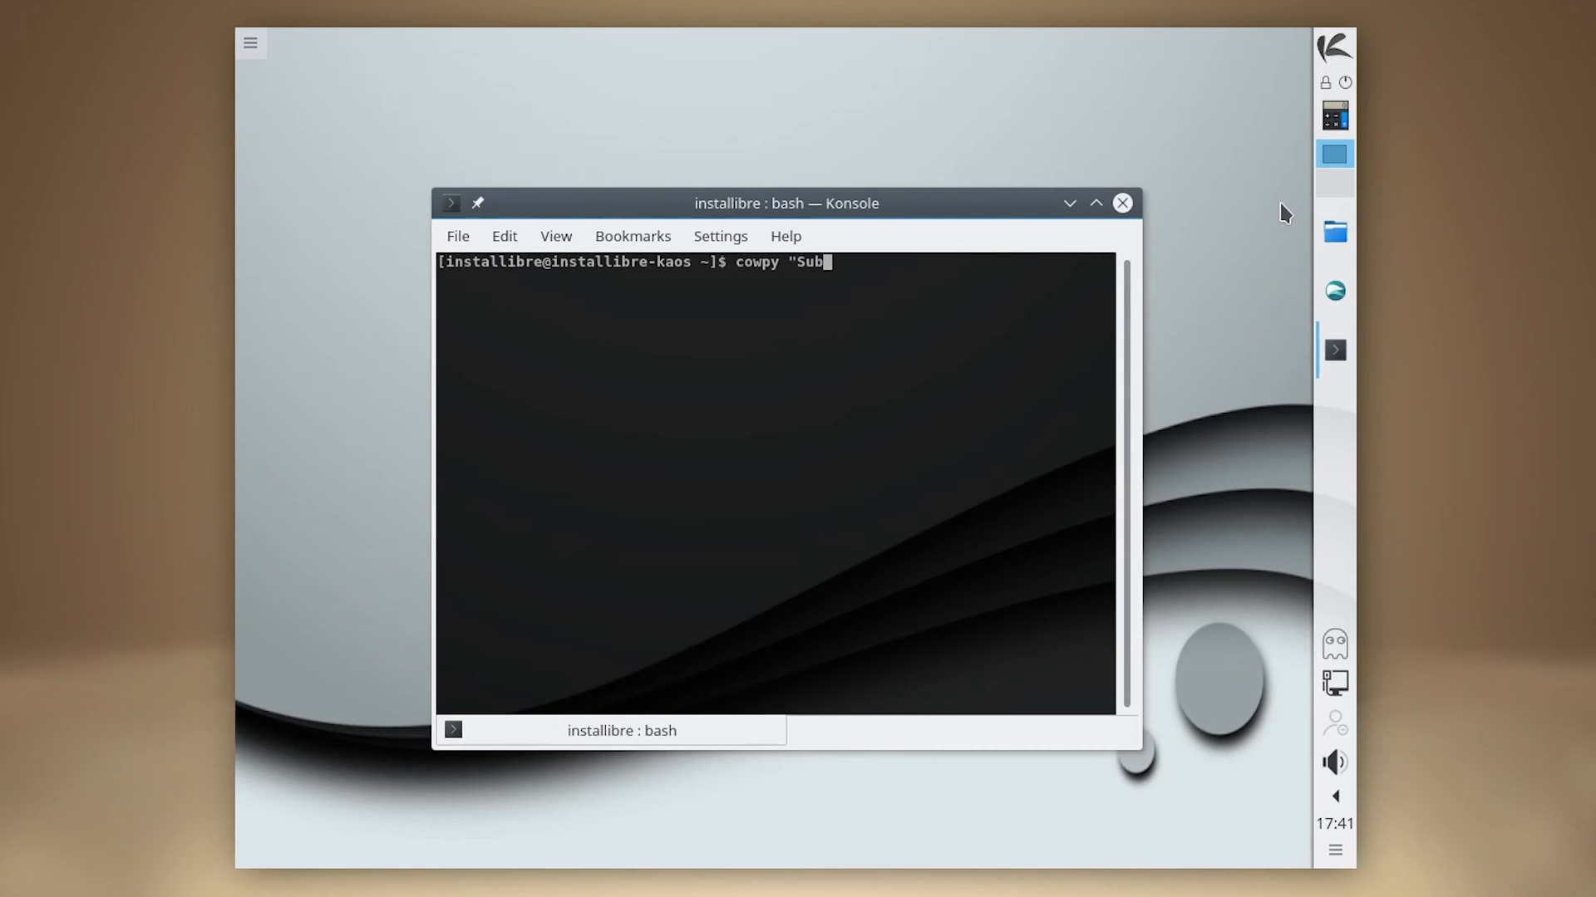
type("scribe to ./in")
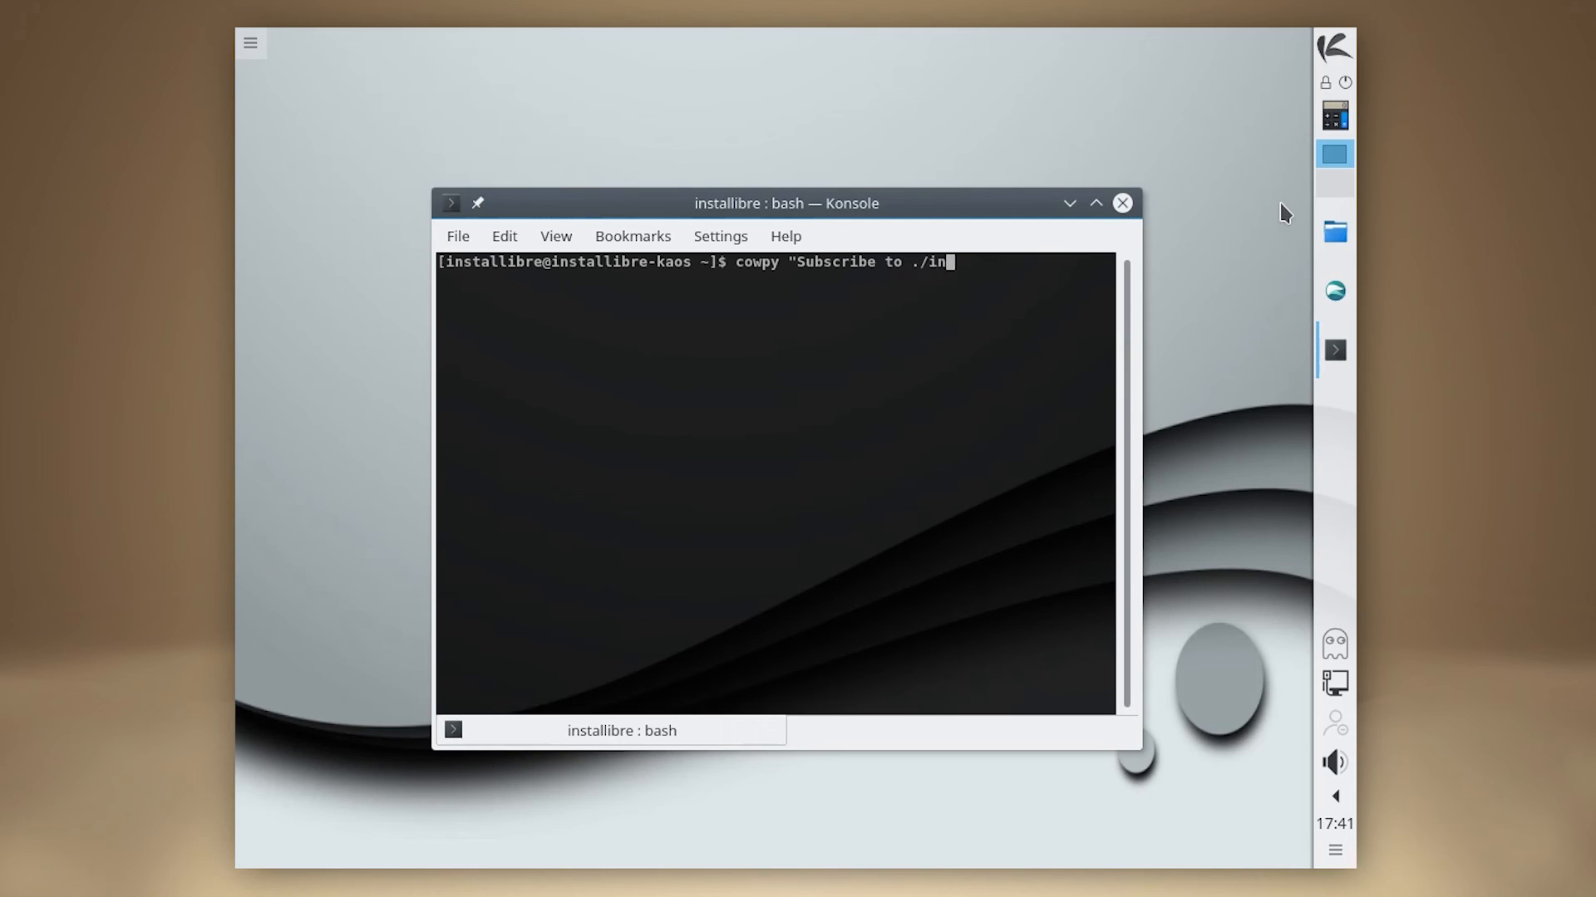
type("stallibre channe")
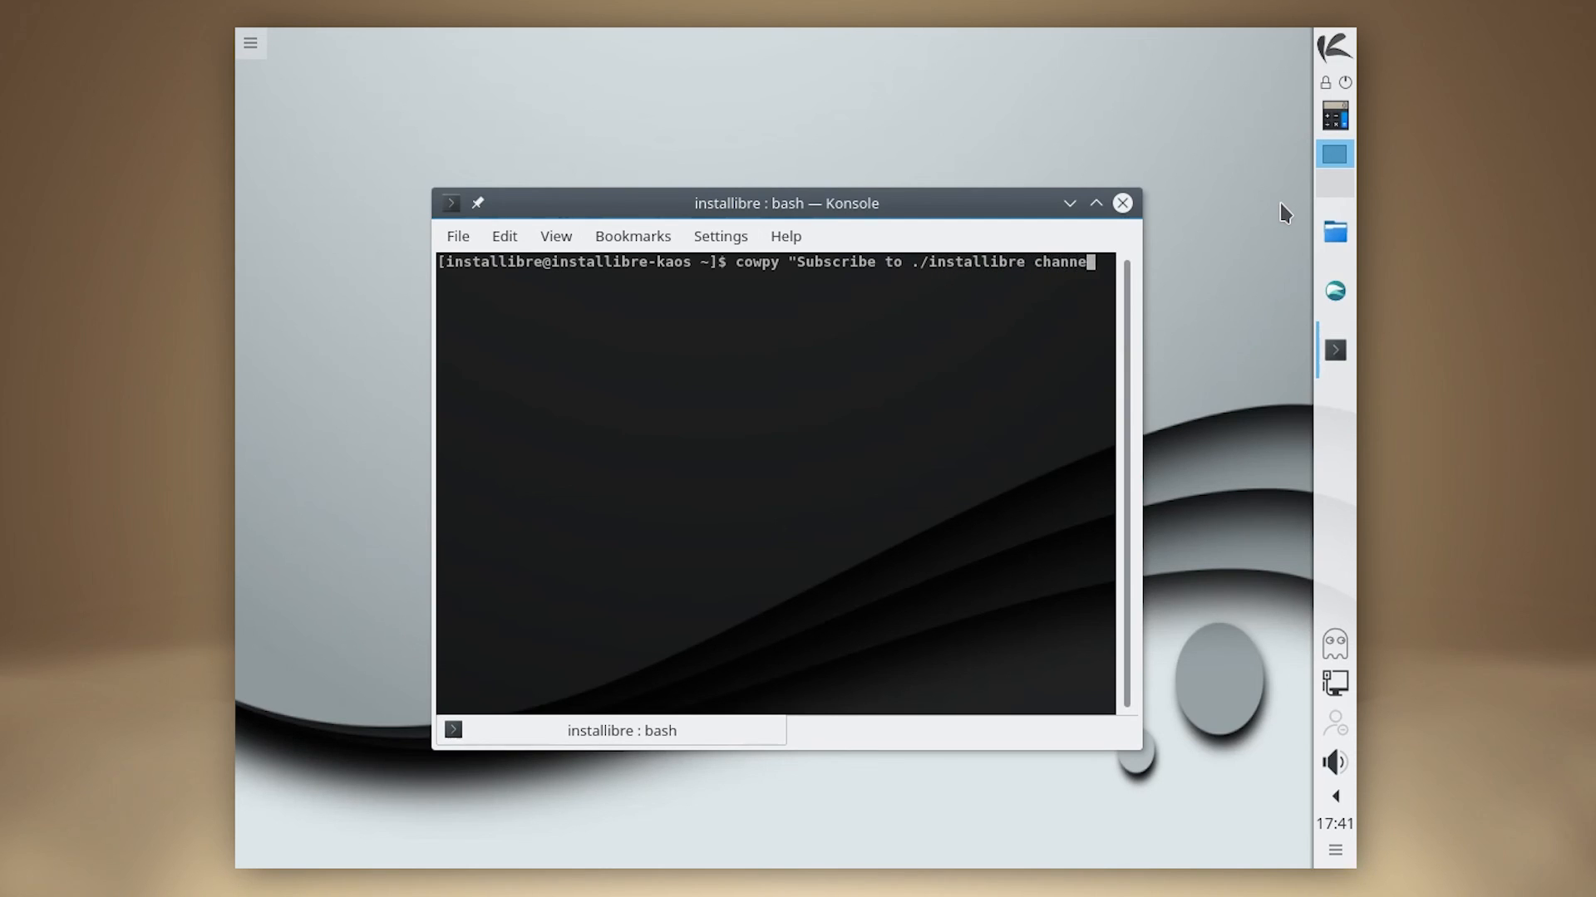
key("Return")
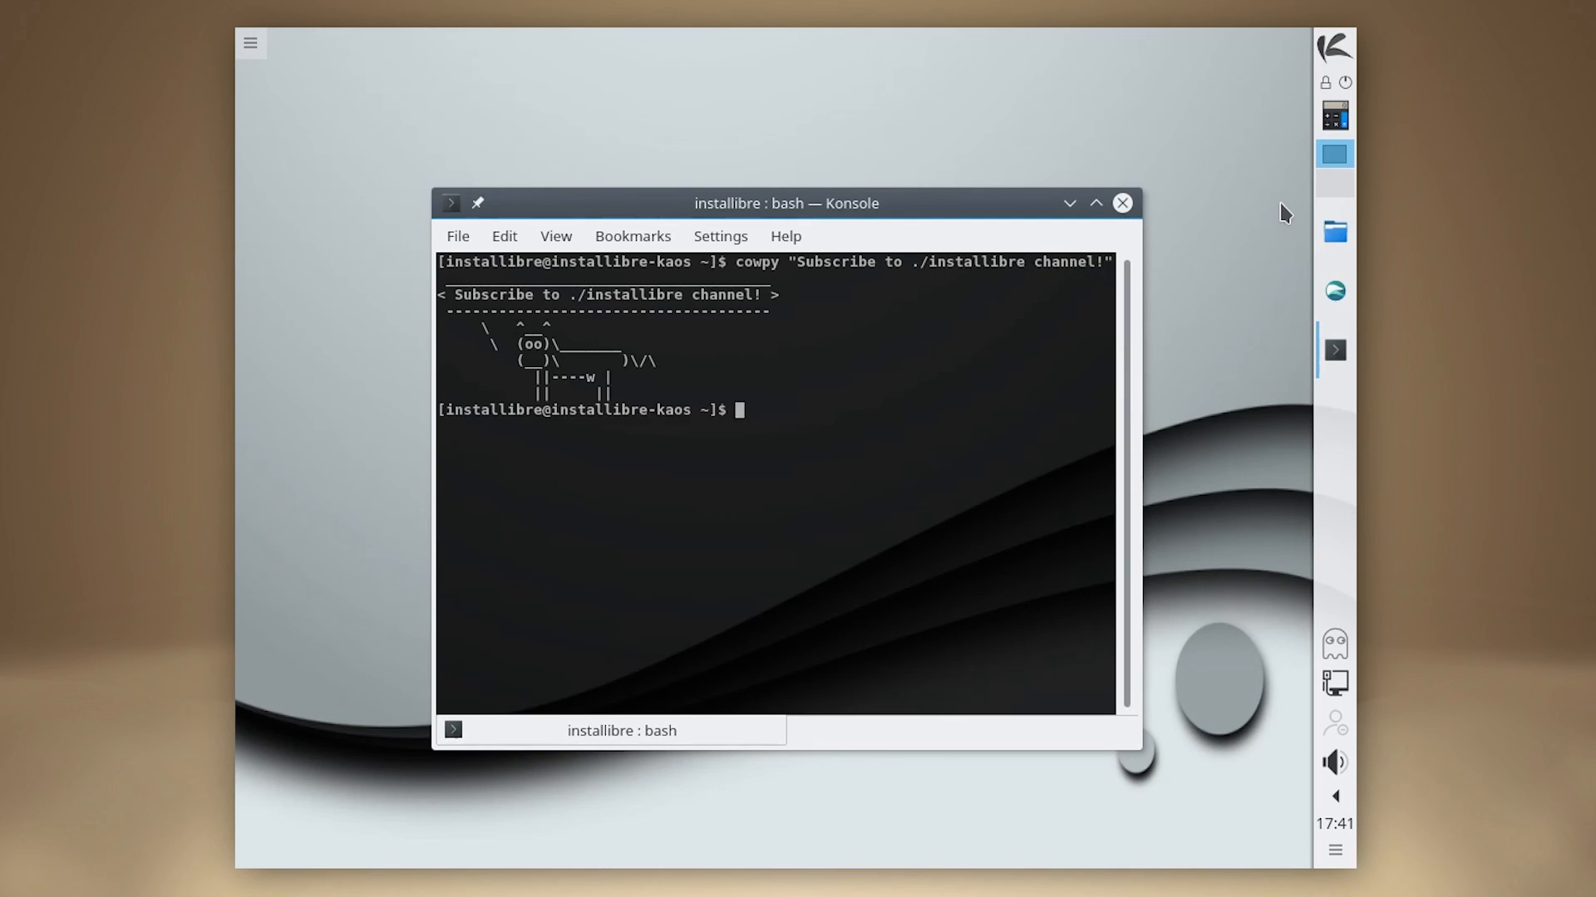